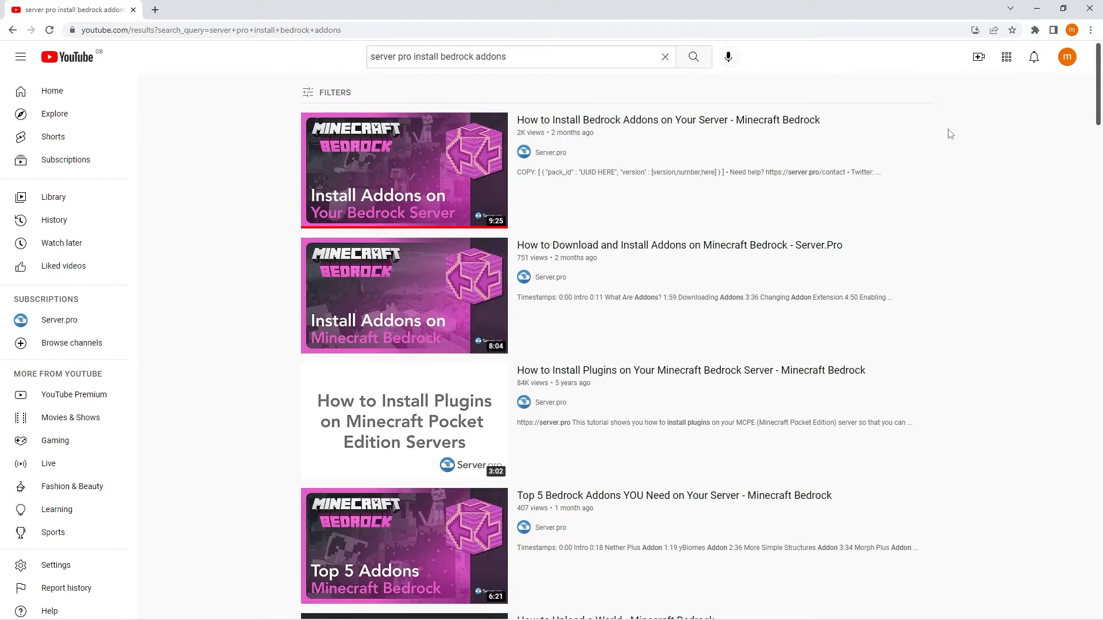
Check the Server Details page showing the Bedrock server online
left_click(403, 170)
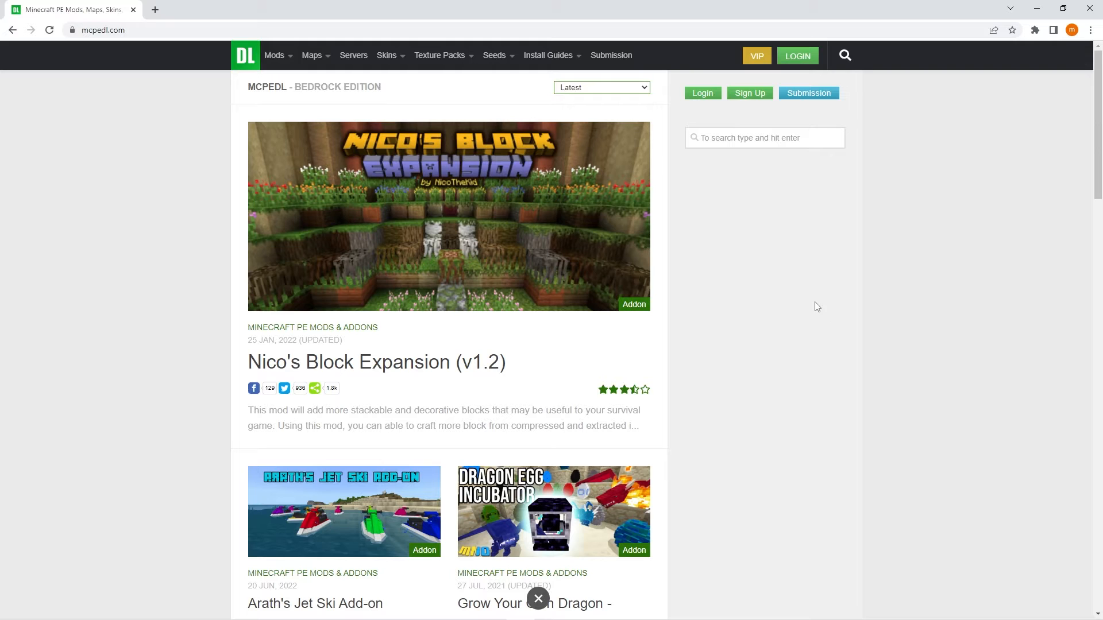
mouse_move(162, 195)
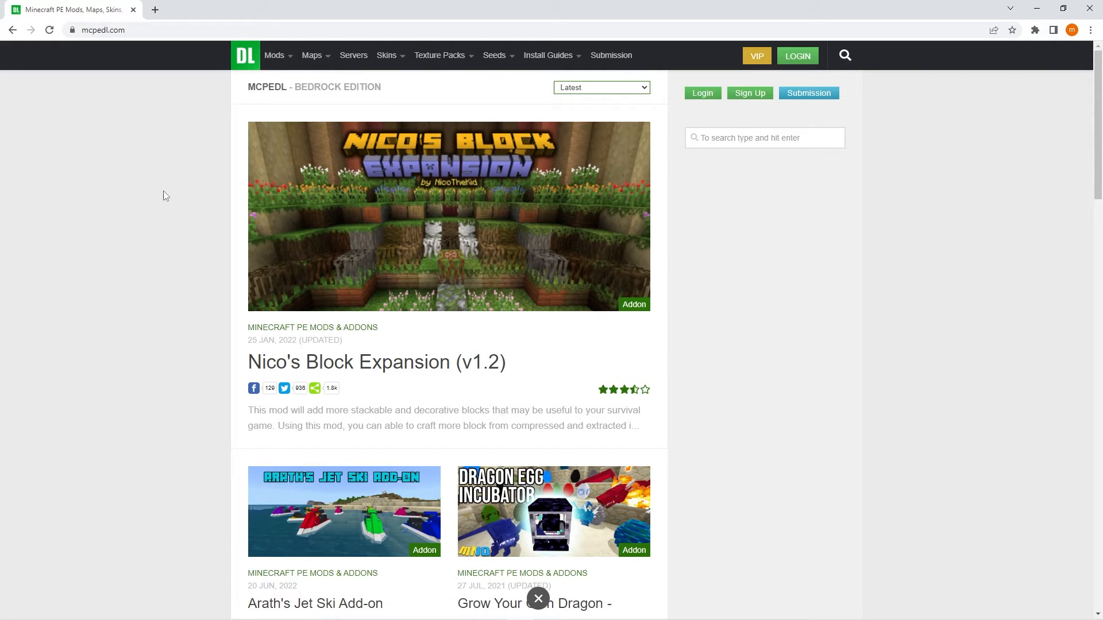
mouse_move(158, 206)
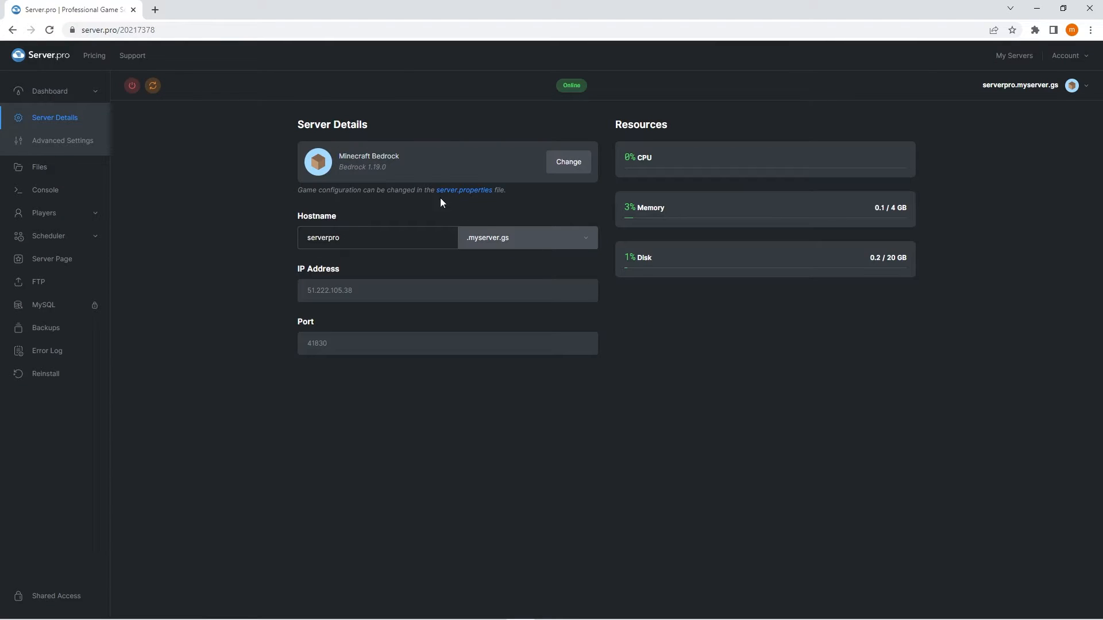
mouse_move(434, 175)
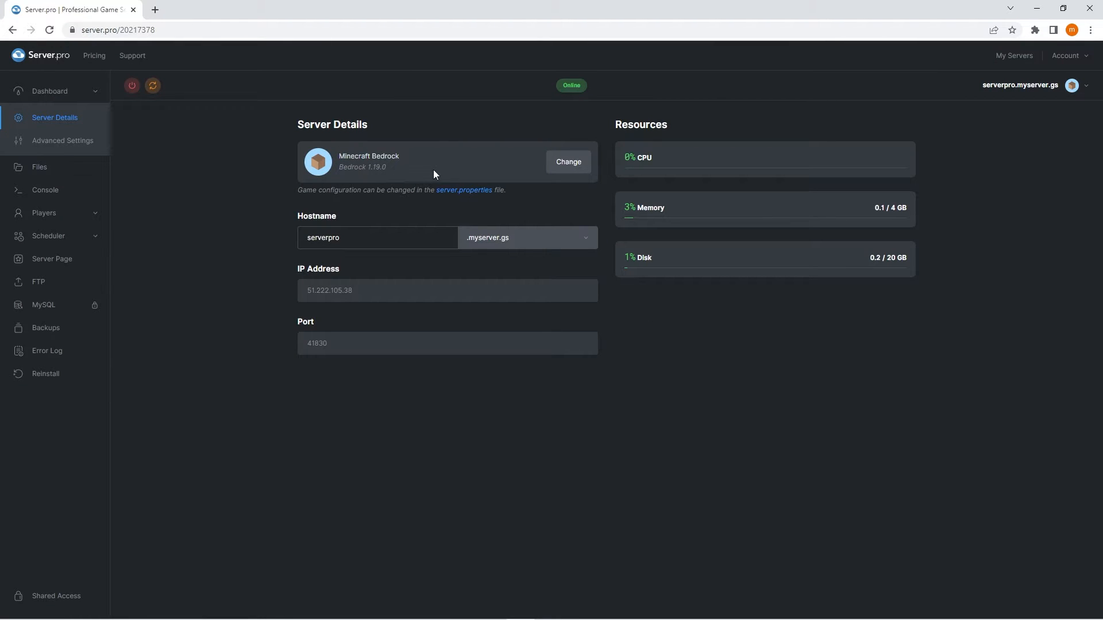
mouse_move(215, 220)
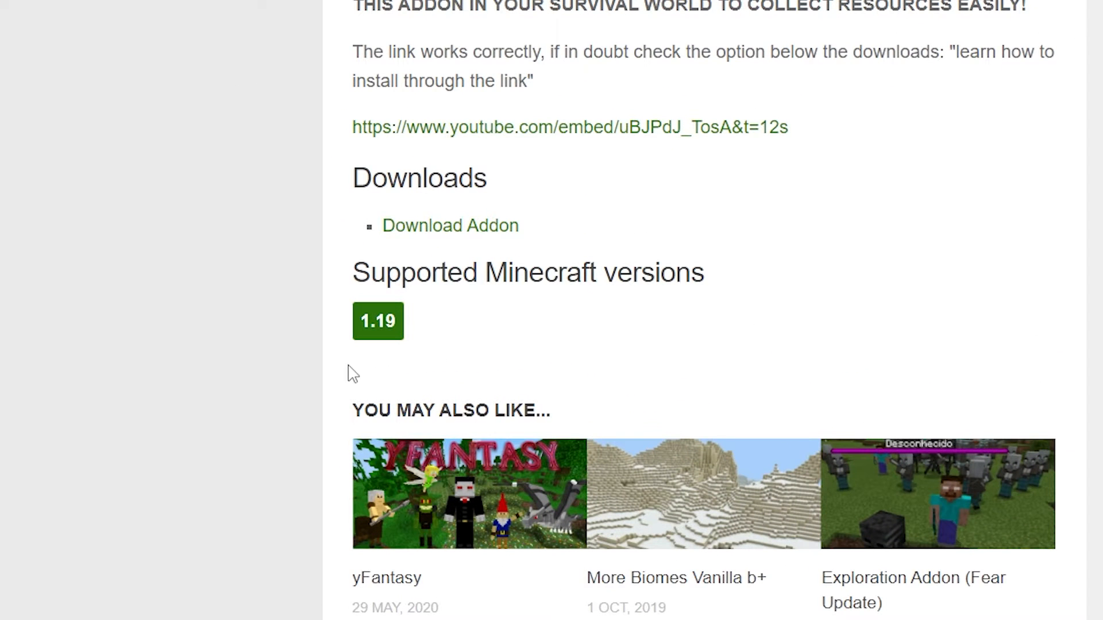
mouse_move(115, 297)
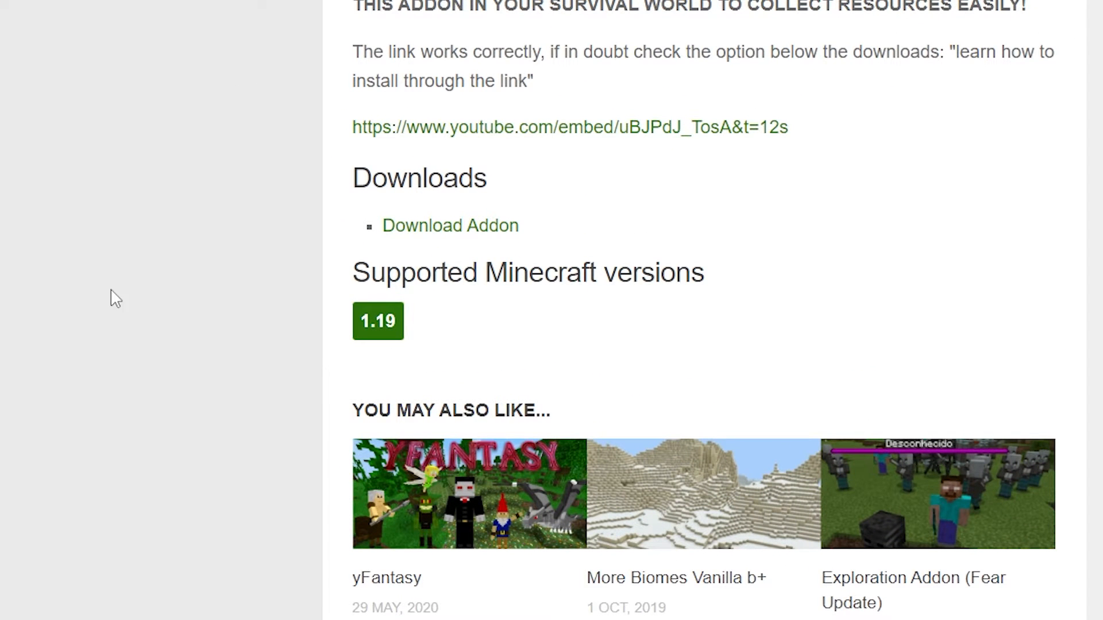
mouse_move(105, 290)
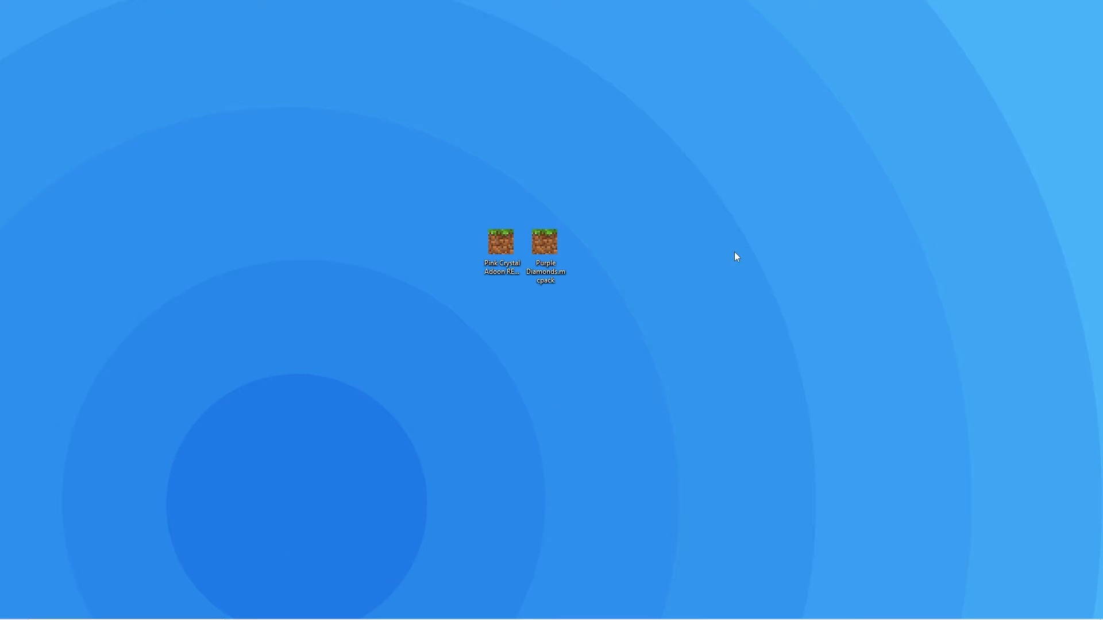
mouse_move(742, 318)
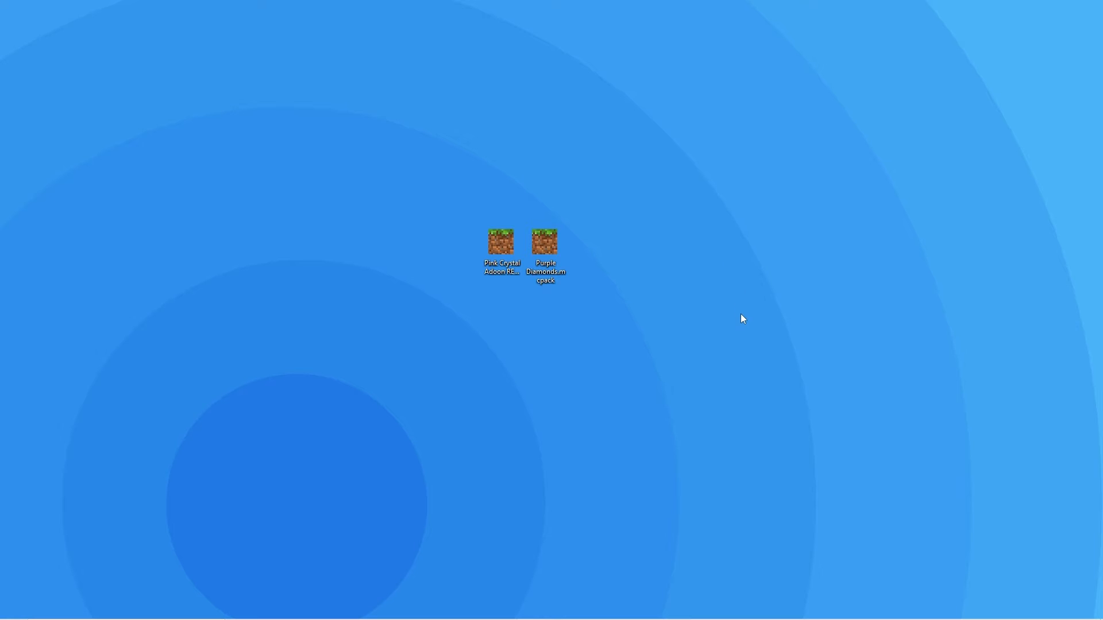
mouse_move(642, 297)
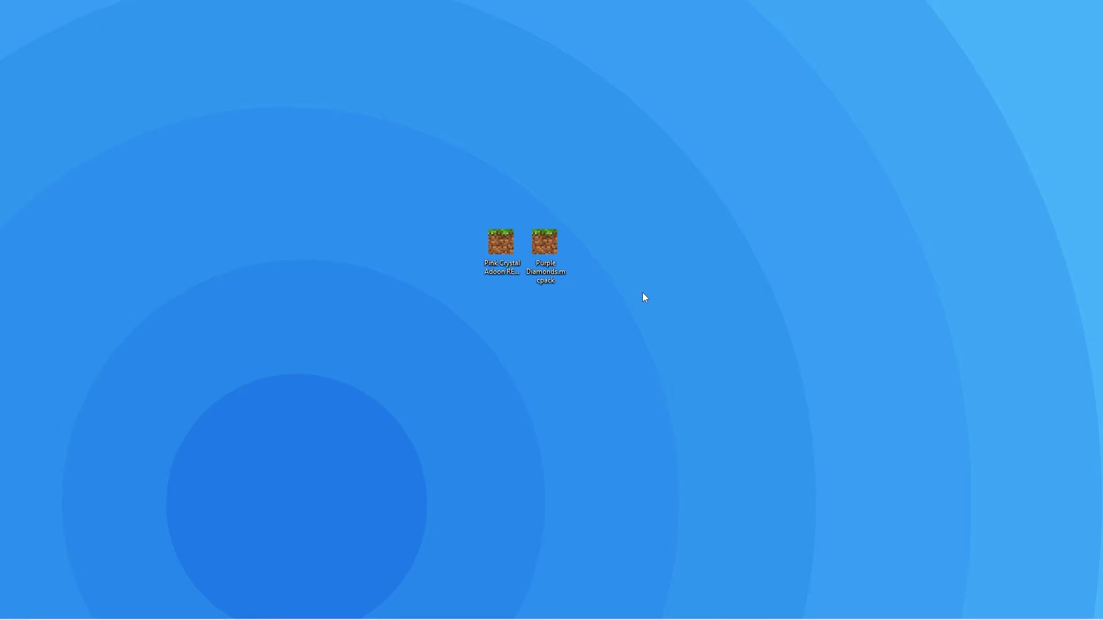
mouse_move(639, 303)
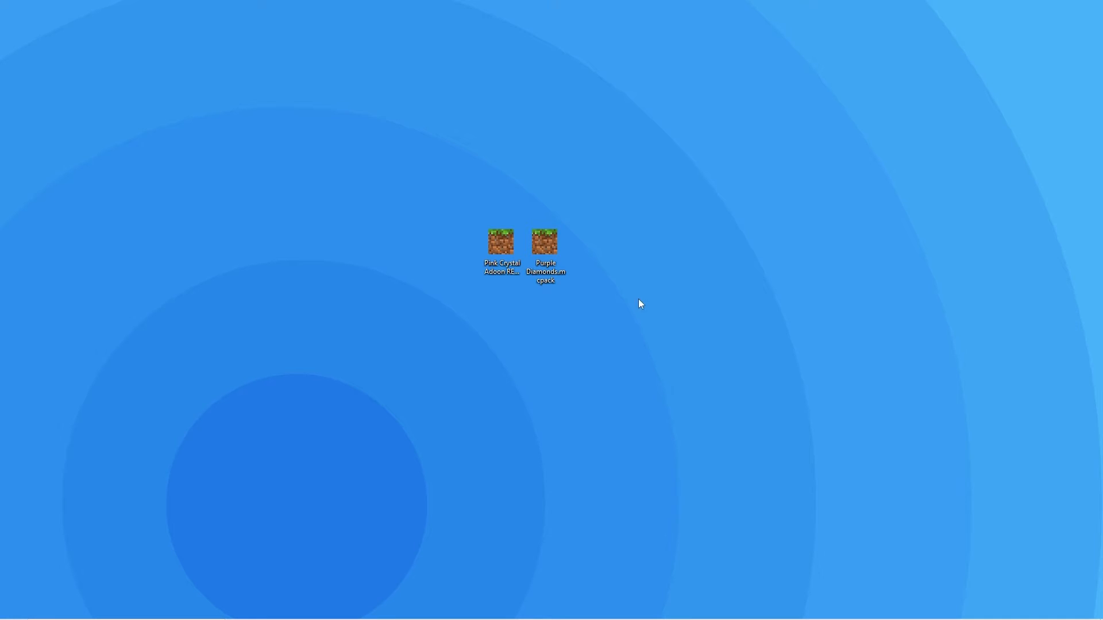
Open Purple Diamonds.mcpack with the WinRAR archiver
right_click(545, 243)
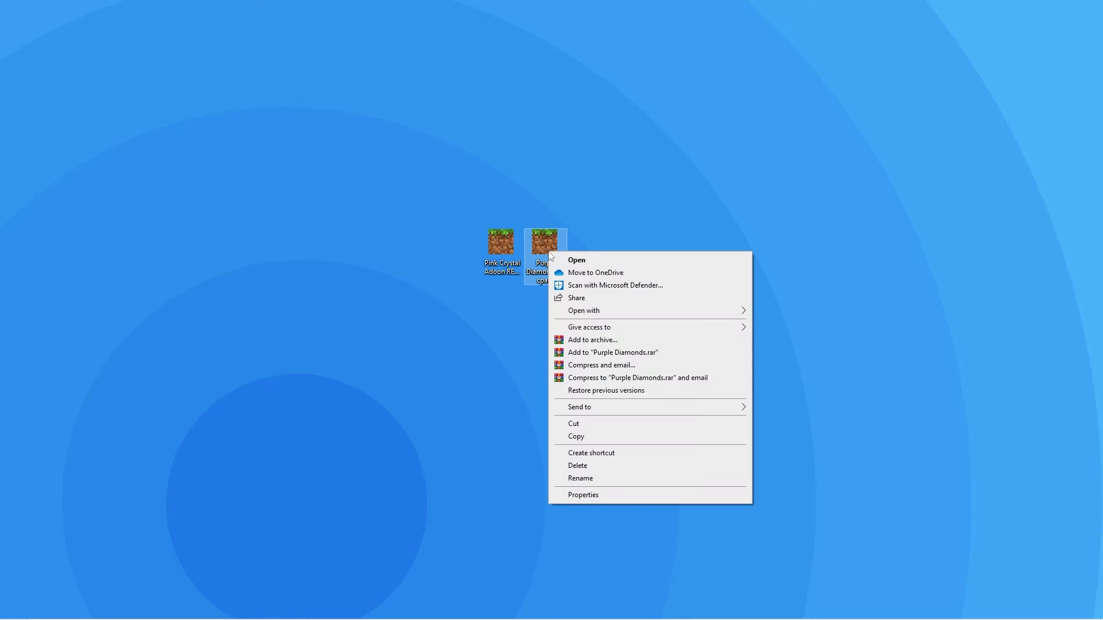
left_click(583, 310)
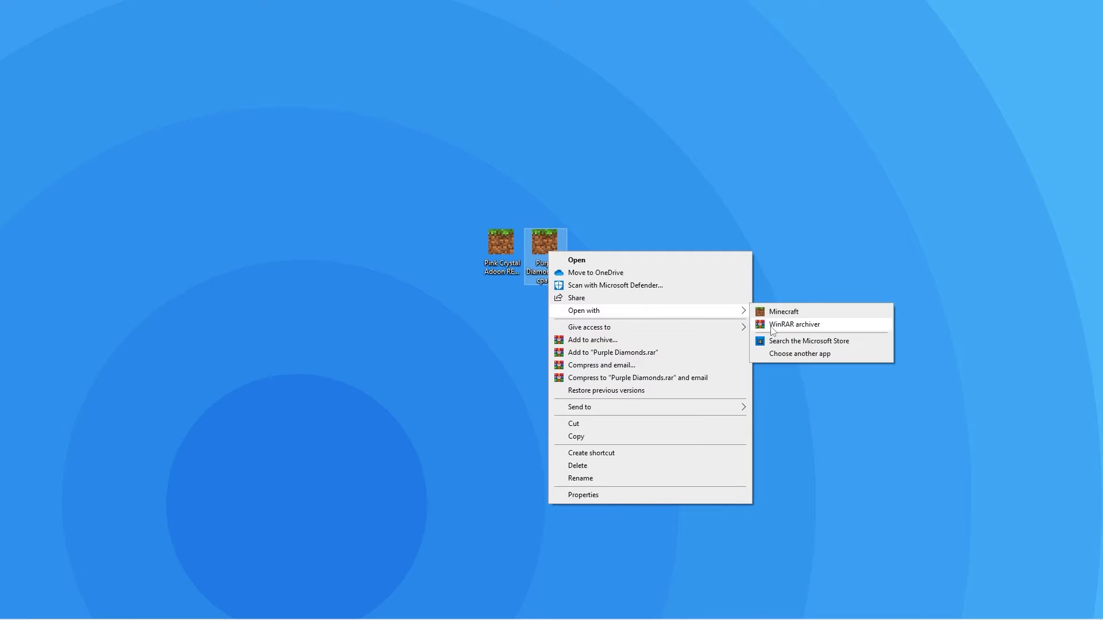
left_click(794, 324)
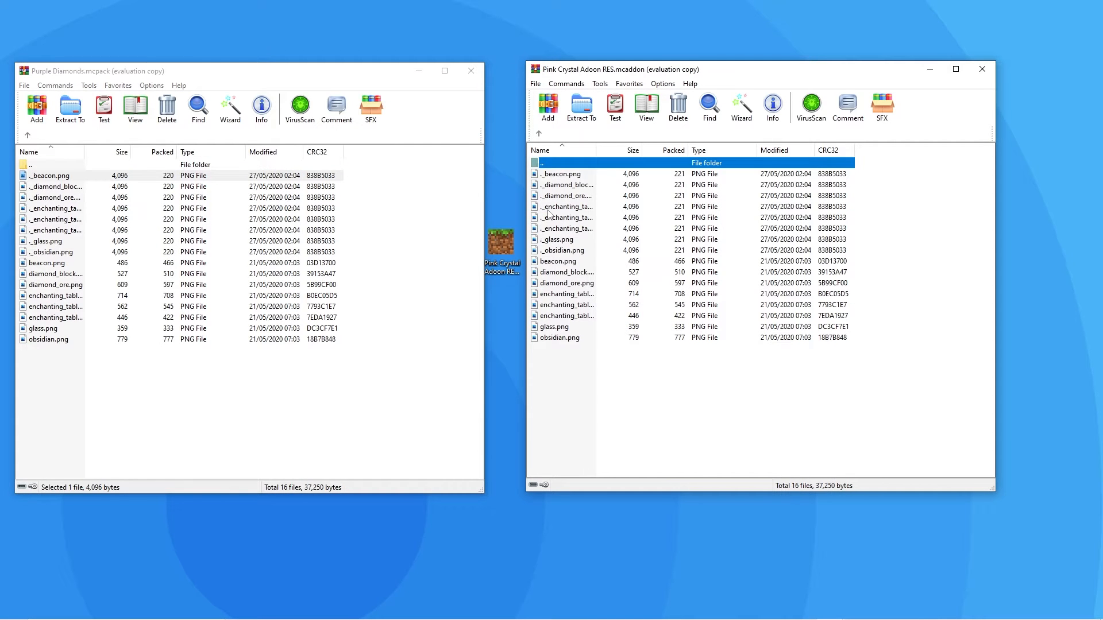
Arrange the Purple Diamonds and Pink Crystal archive windows side by side
left_click(50, 174)
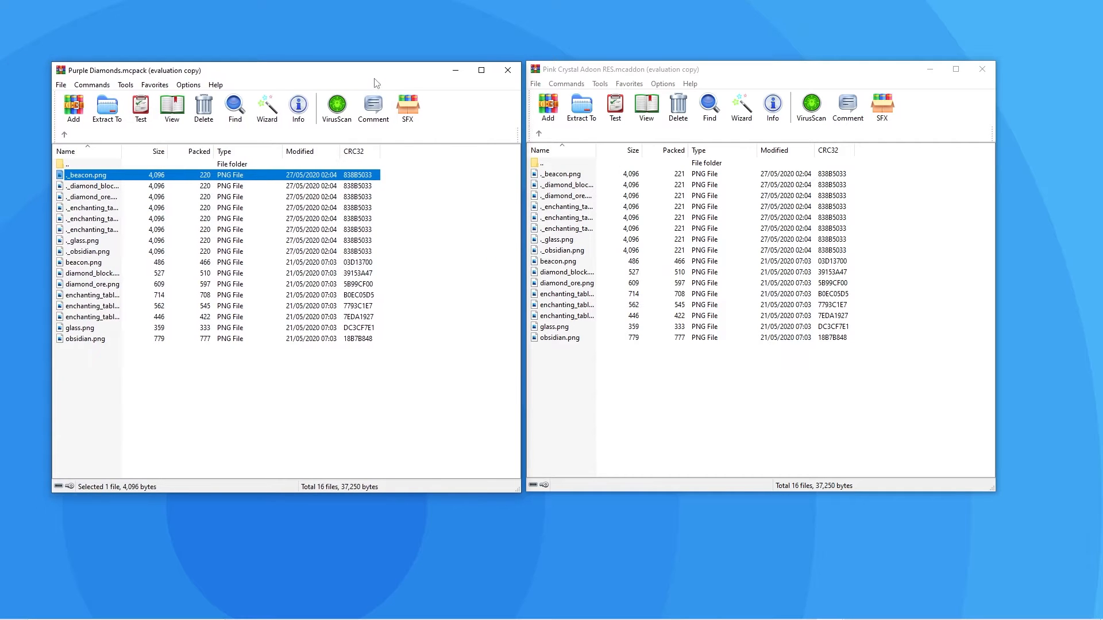
left_click(799, 393)
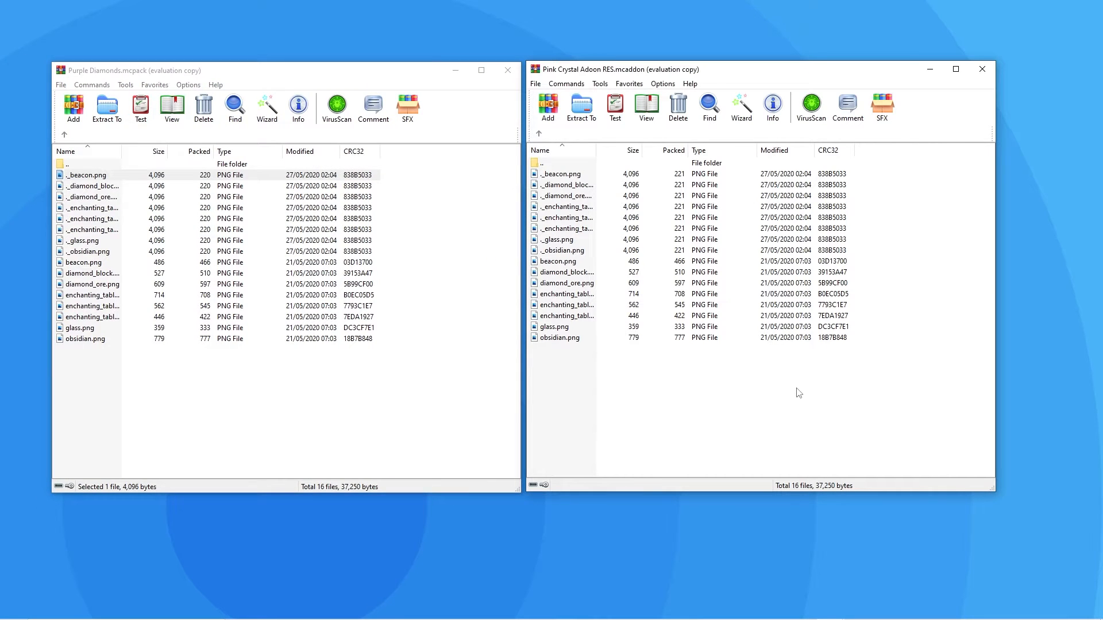
mouse_move(739, 387)
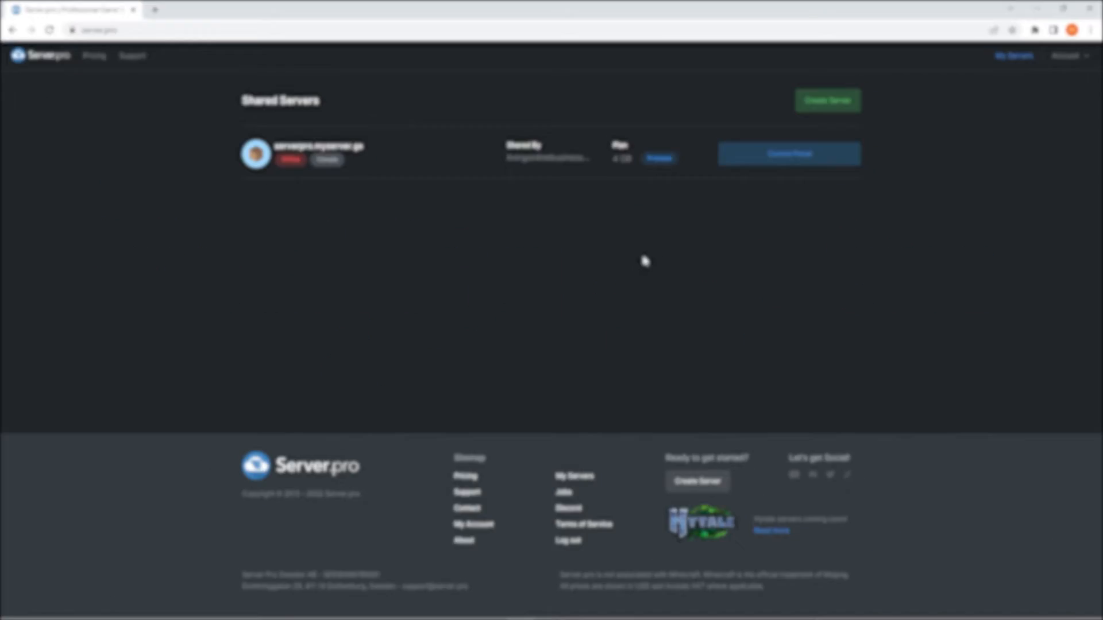
Show the server's root files in the Control Panel alongside the local Desktop\addons folder
left_click(788, 153)
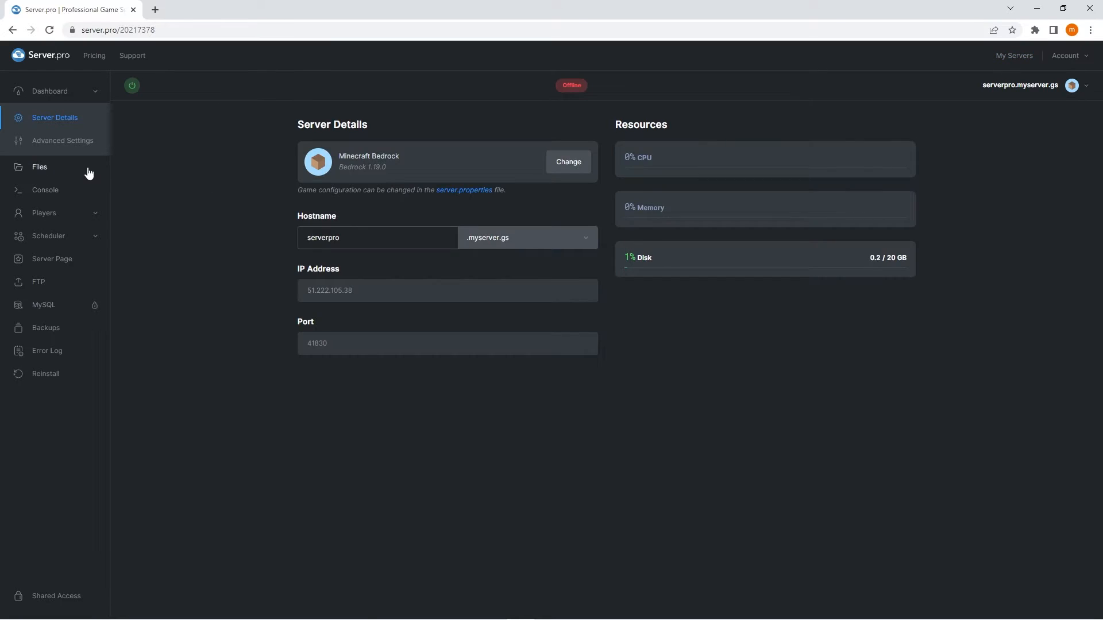
left_click(39, 167)
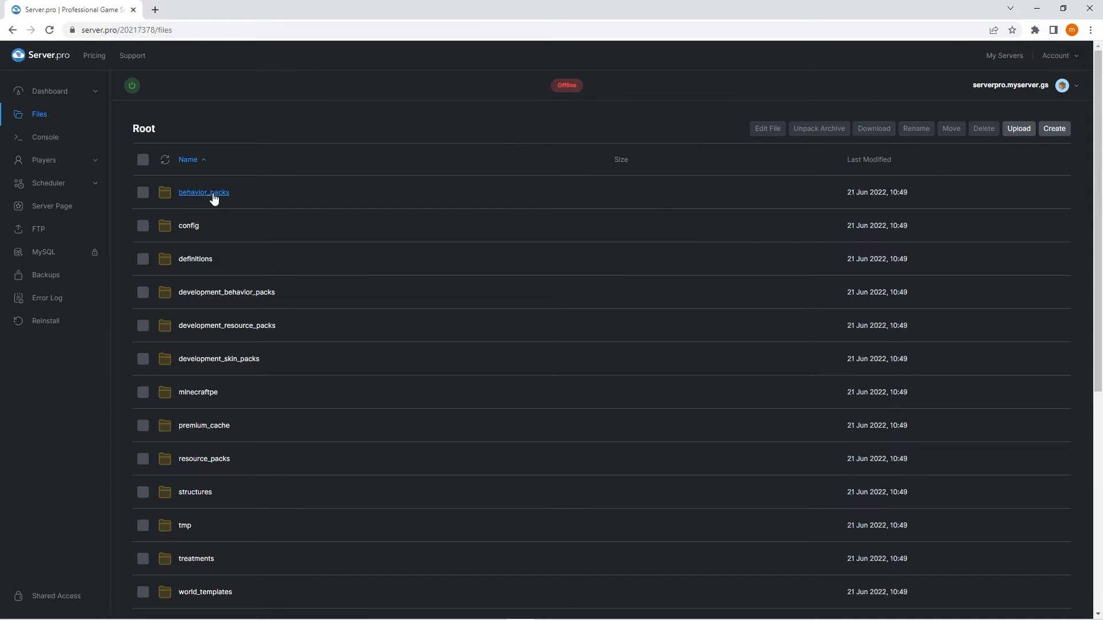
mouse_move(204, 458)
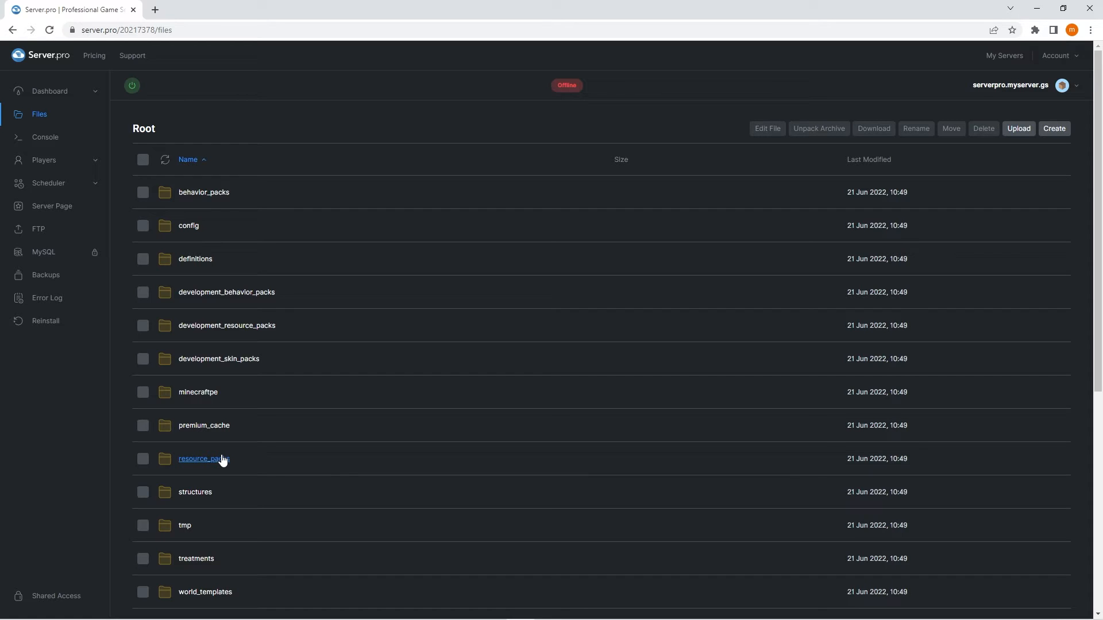
mouse_move(549, 318)
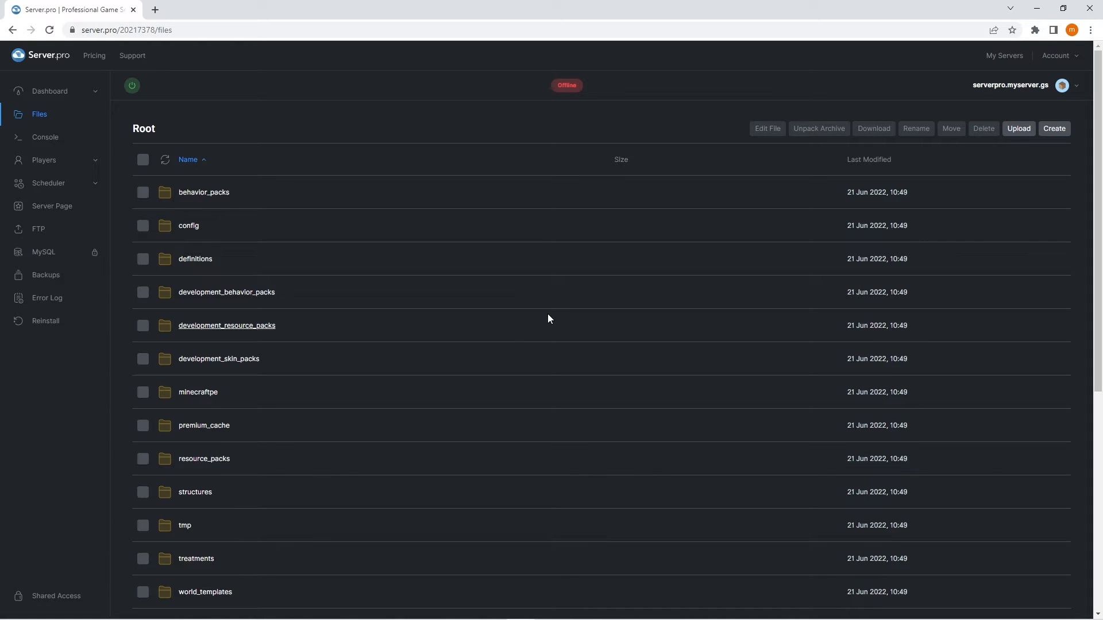
left_click(1017, 127)
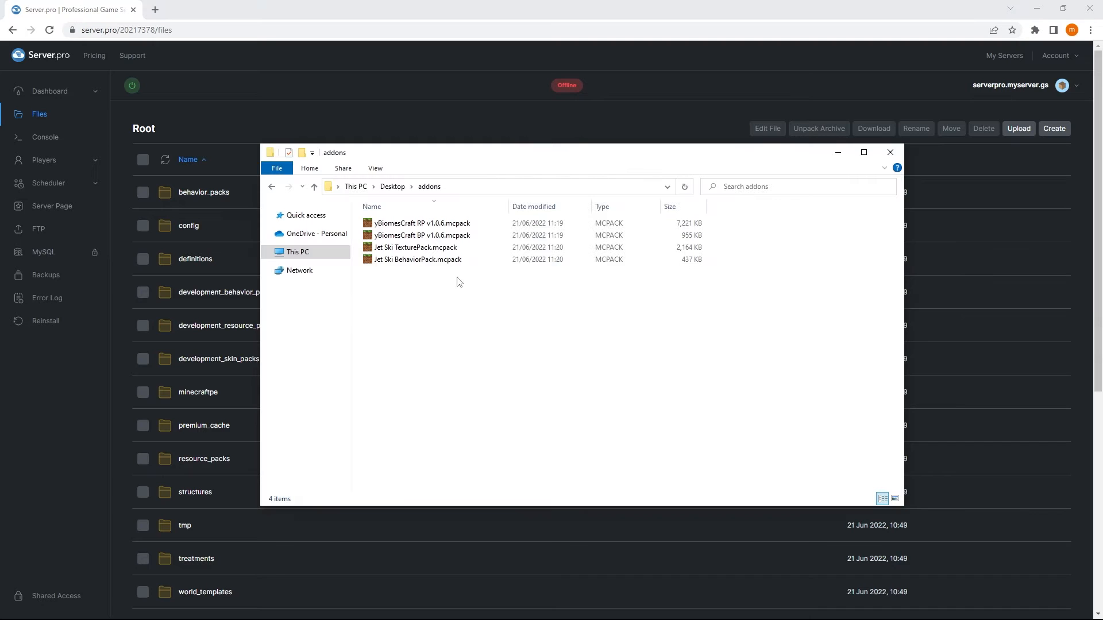
Extract Jet Ski BehaviorPack.mcpack into its own folder
right_click(417, 259)
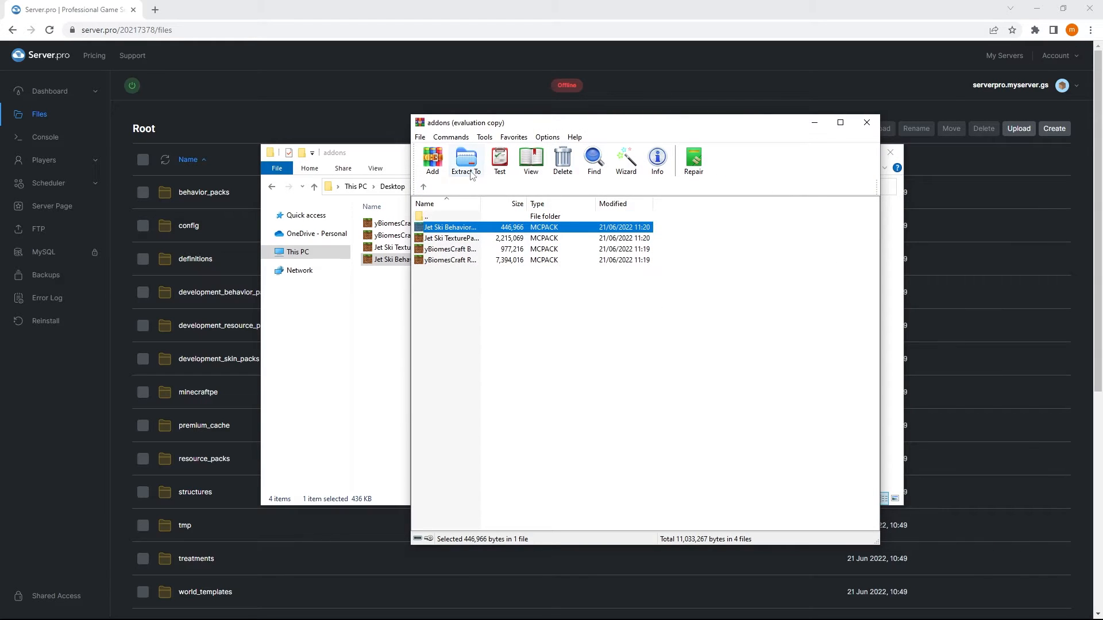
left_click(466, 161)
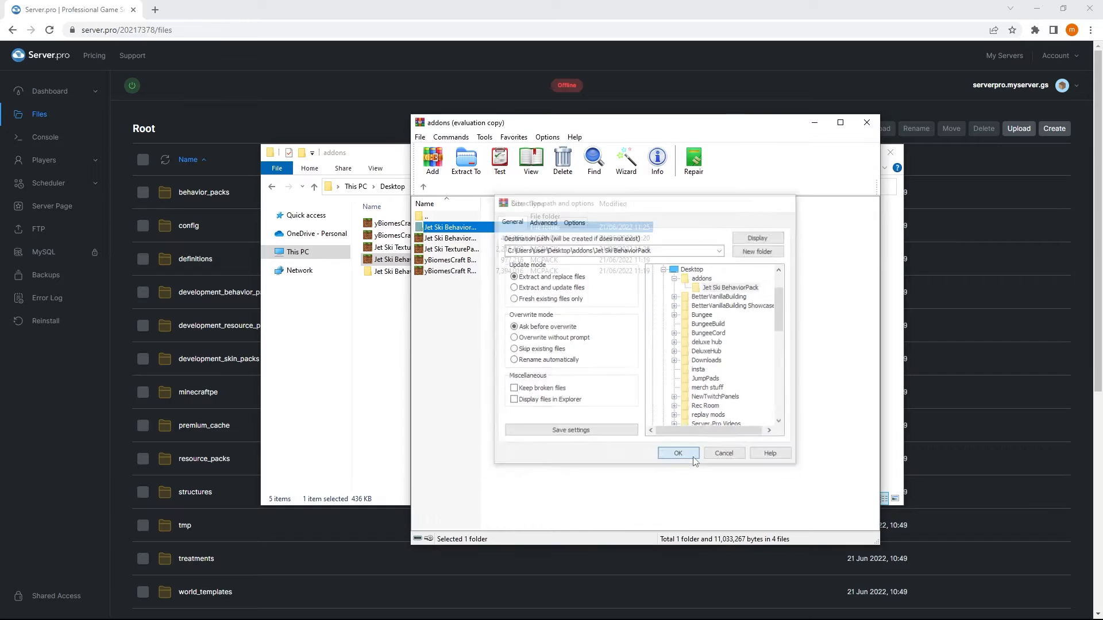
left_click(677, 452)
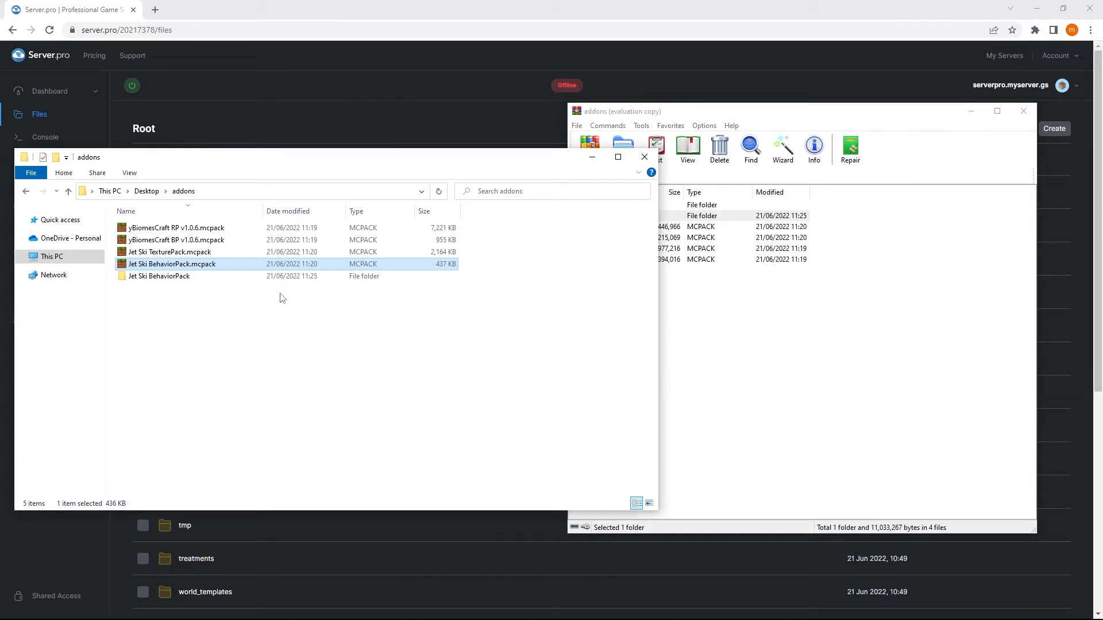
mouse_move(158, 276)
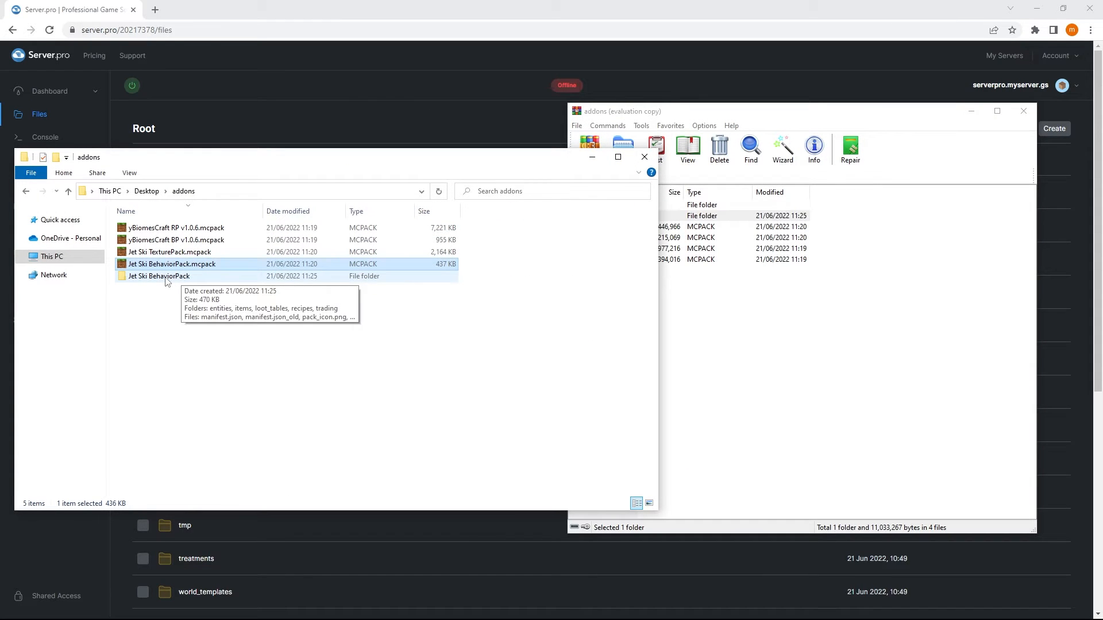
Browse the extracted Jet Ski BehaviorPack folder and the archive's contents with manifest.json
double_click(158, 276)
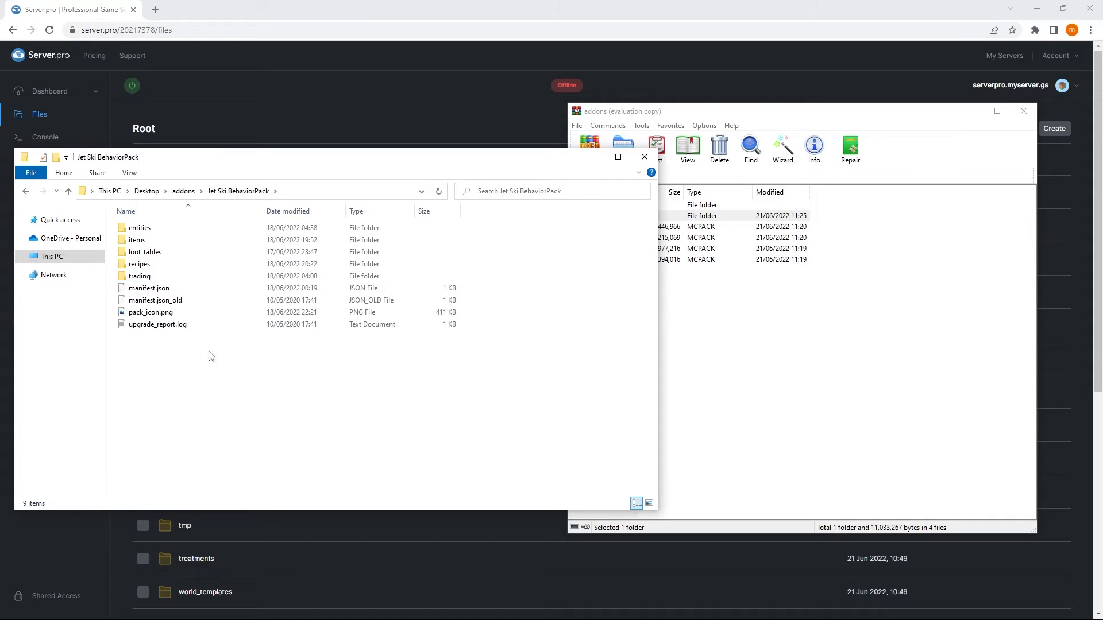
mouse_move(331, 398)
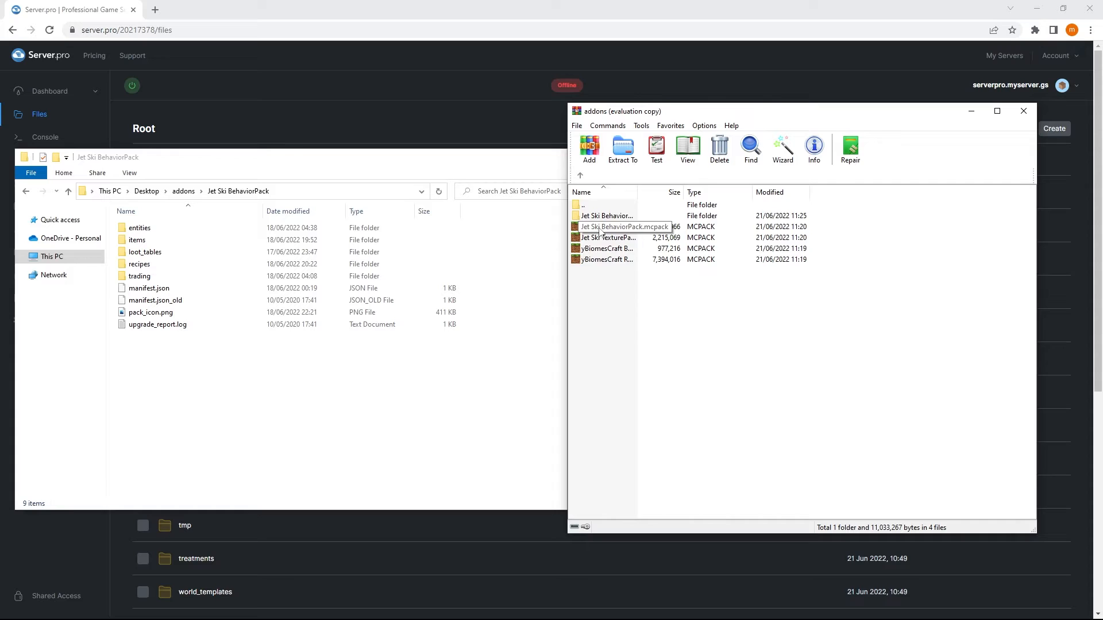
double_click(623, 226)
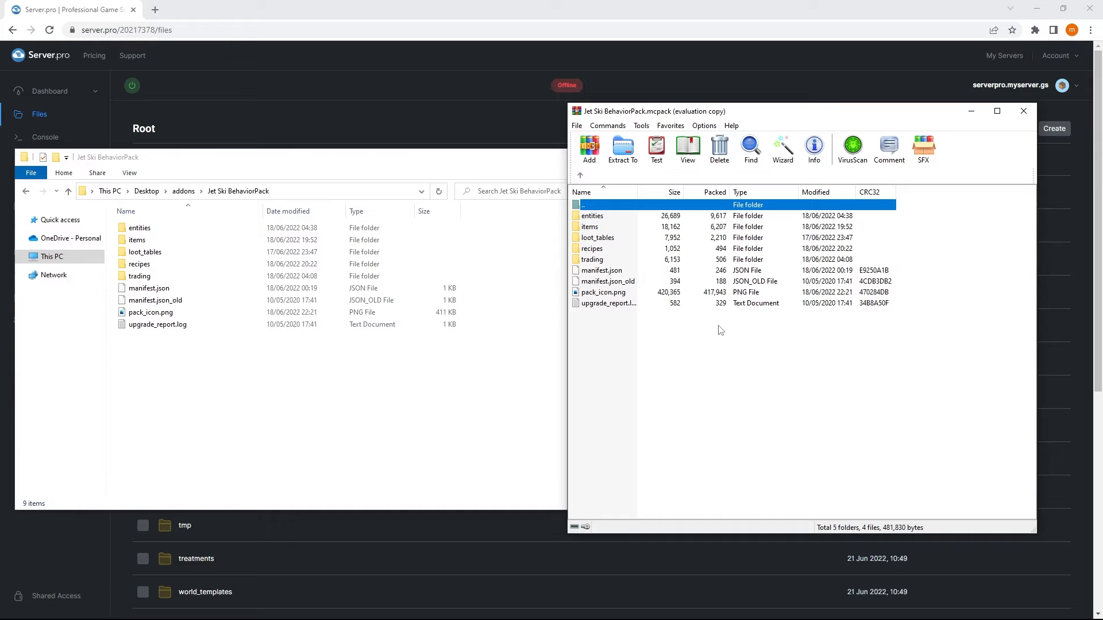
mouse_move(377, 368)
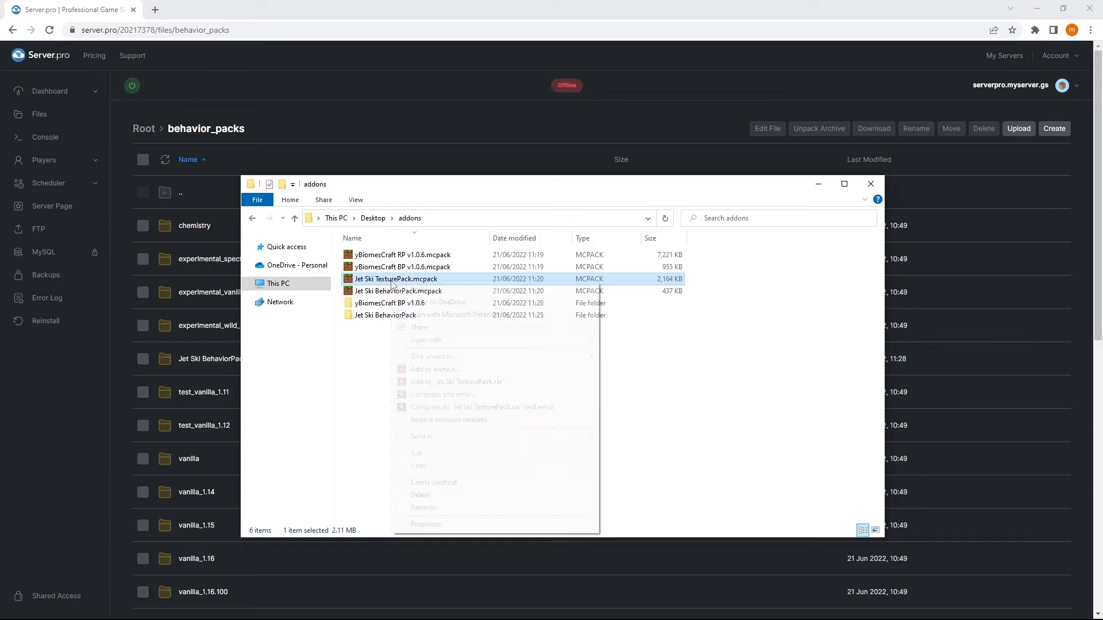
mouse_move(426, 340)
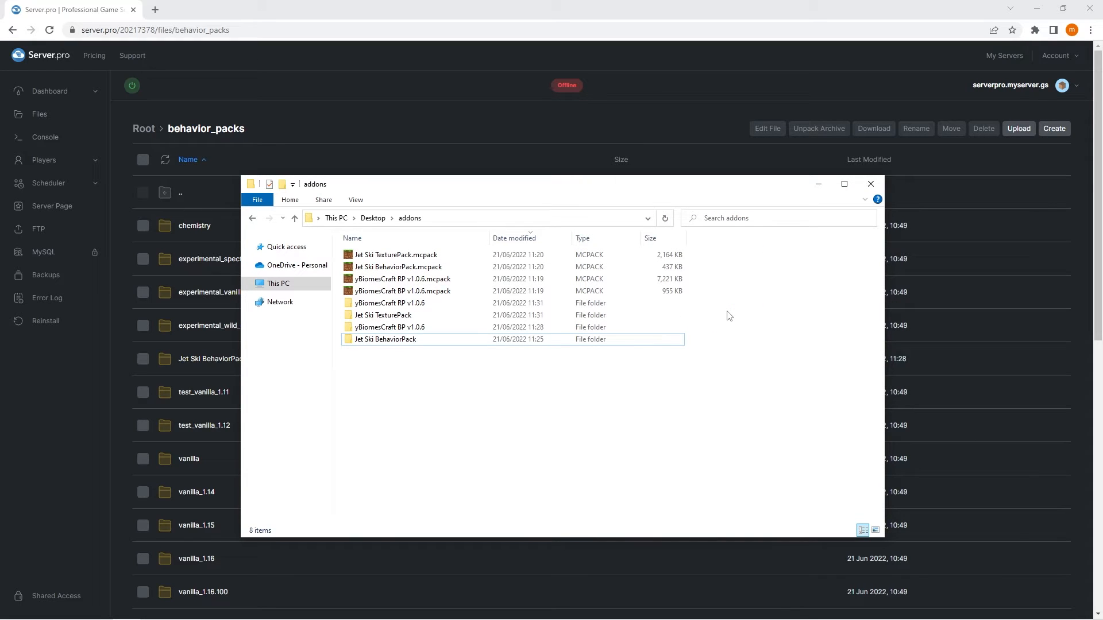
Close the local addons folder after uploading the Jet Ski BehaviorPack
left_click(869, 184)
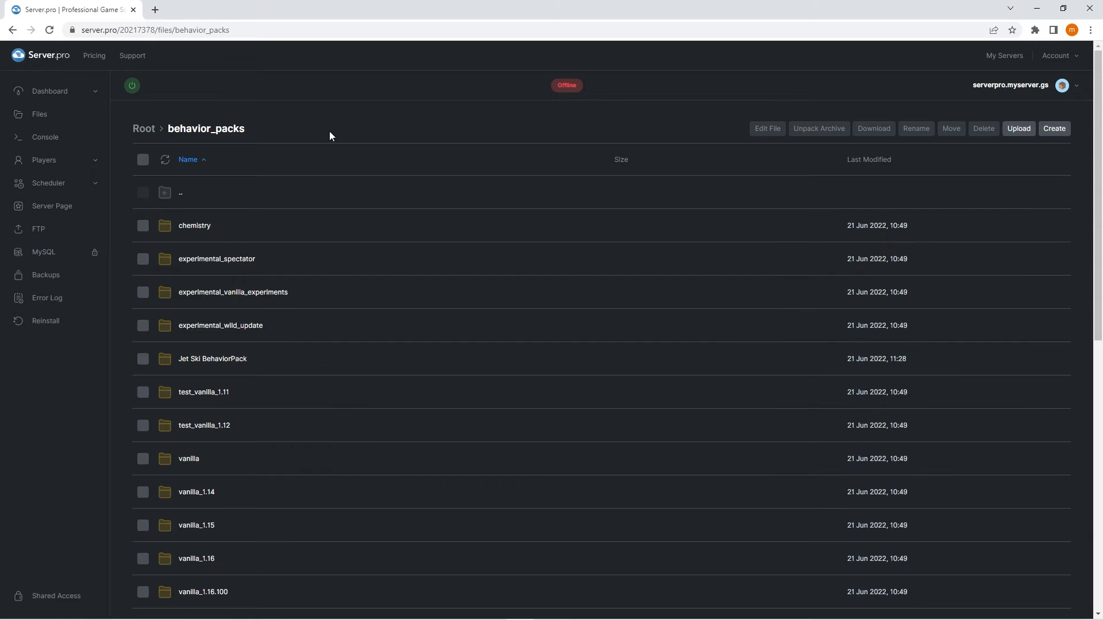
Confirm the resource_packs uploads, then go to the Bedrock level world folder
left_click(39, 114)
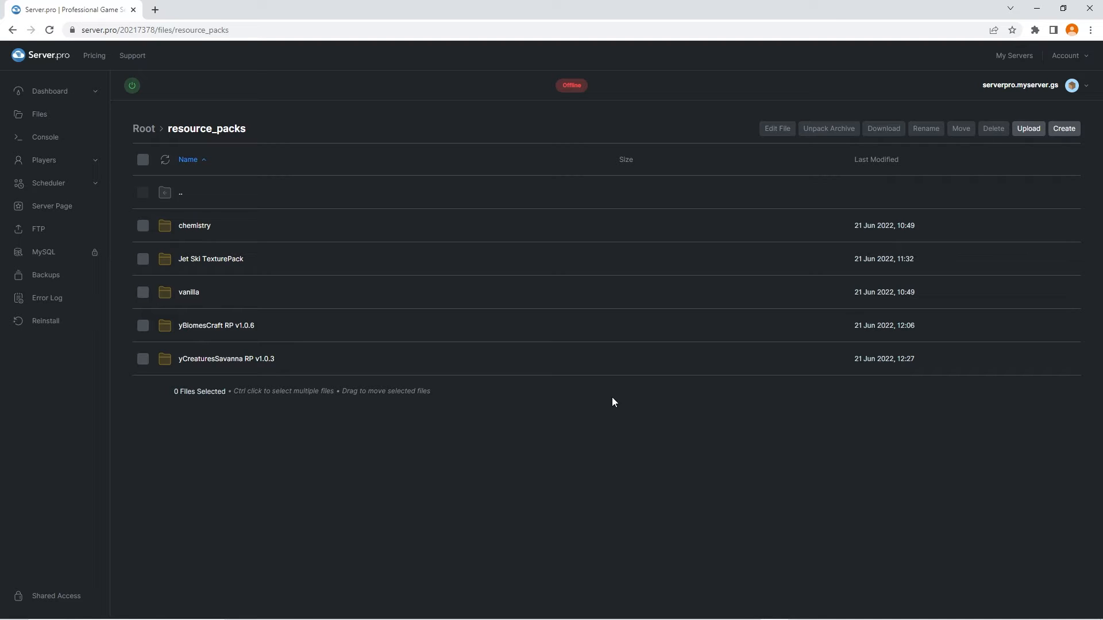
left_click(144, 128)
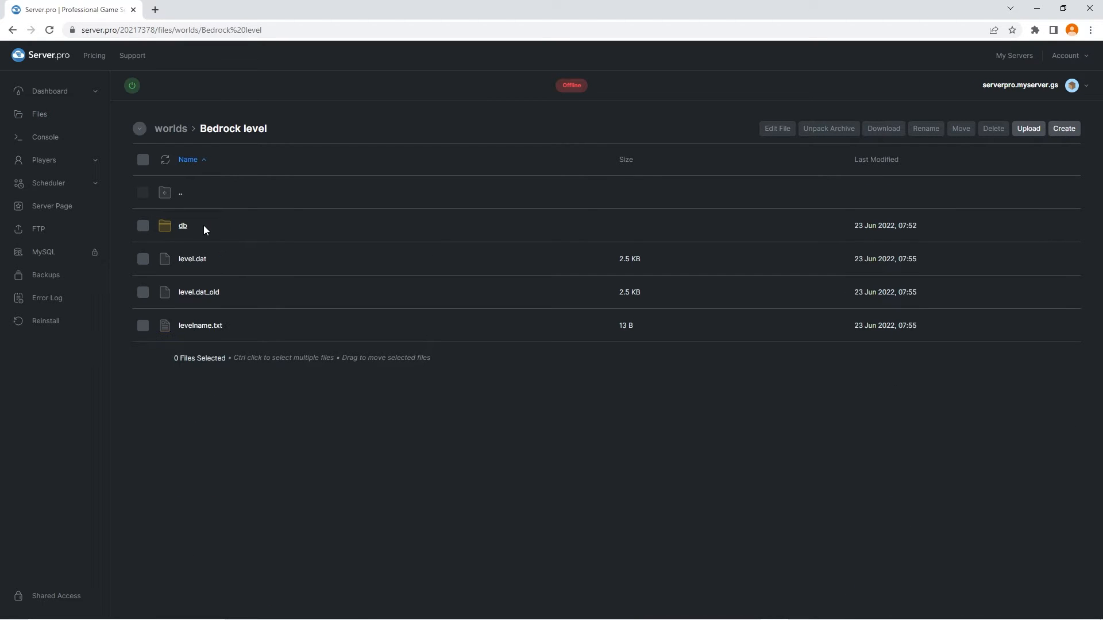
Create world_behavior_packs.json in the world folder with the pack_id and version template
left_click(1064, 128)
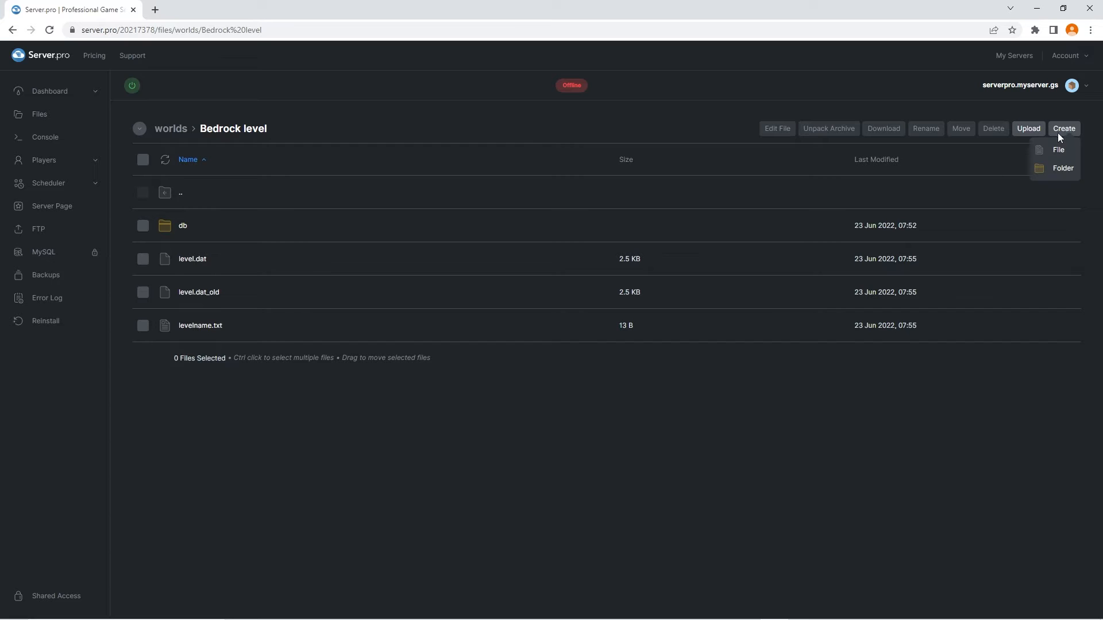
left_click(1057, 149)
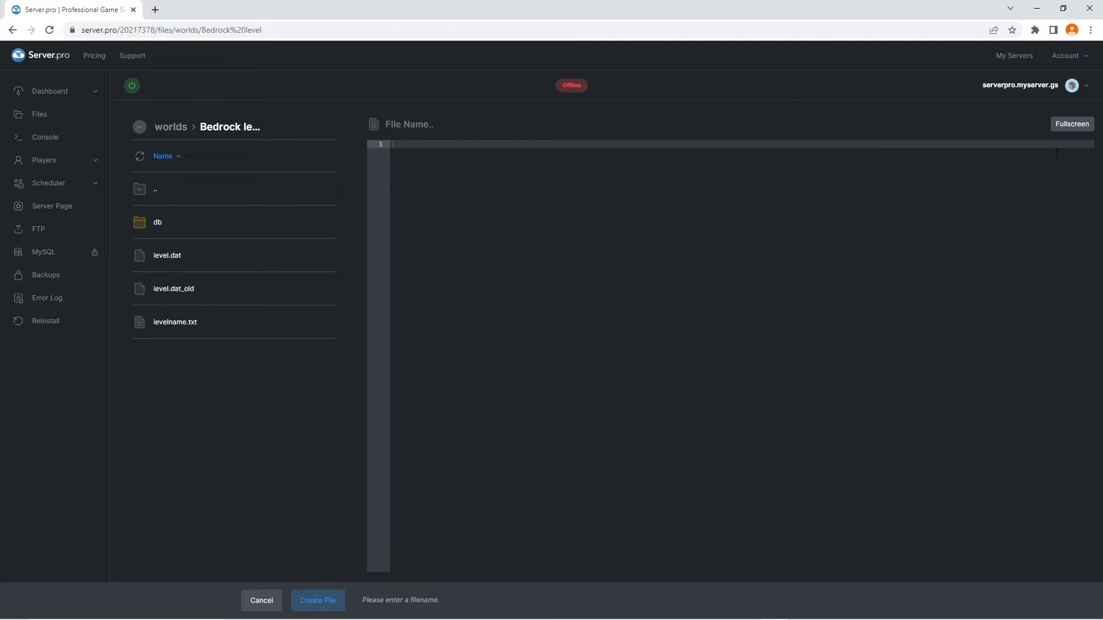
type("world_b")
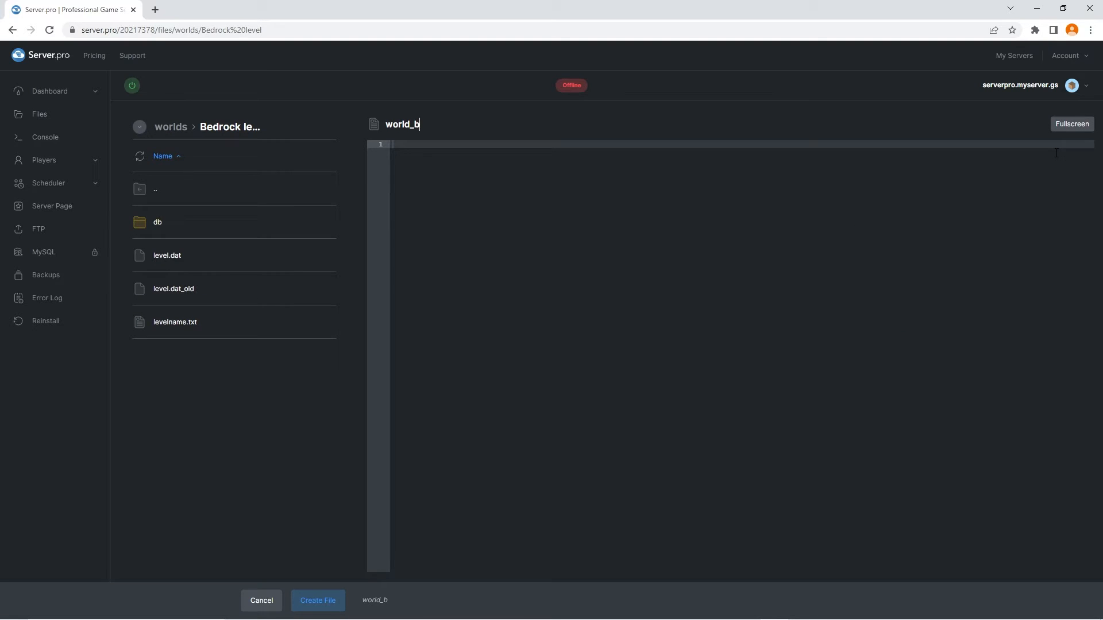
type("ehavior_pack")
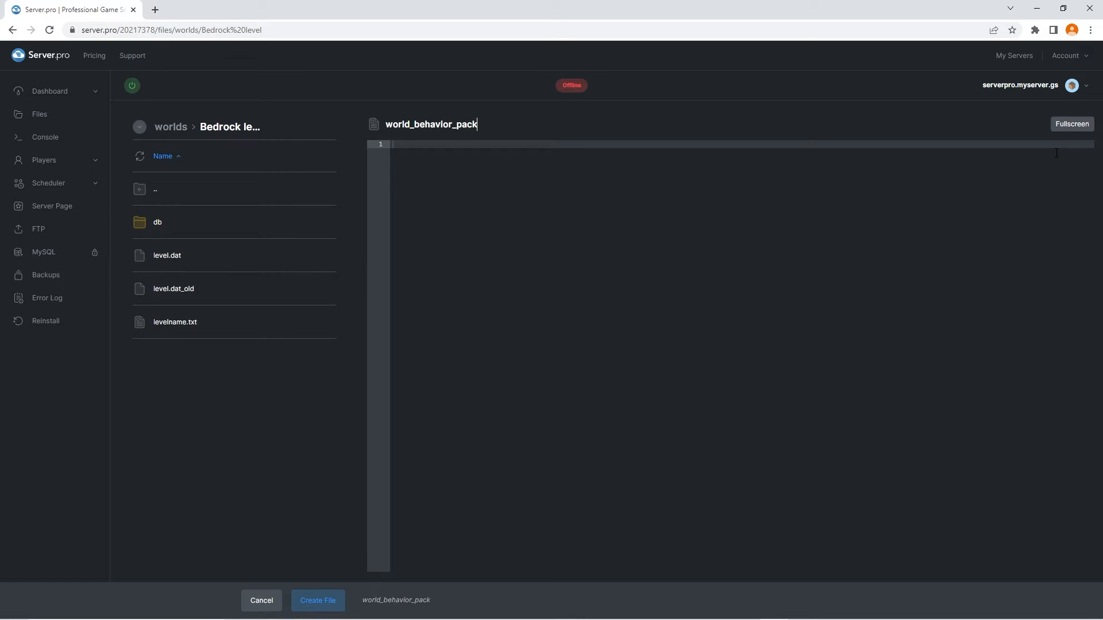
type("s.json")
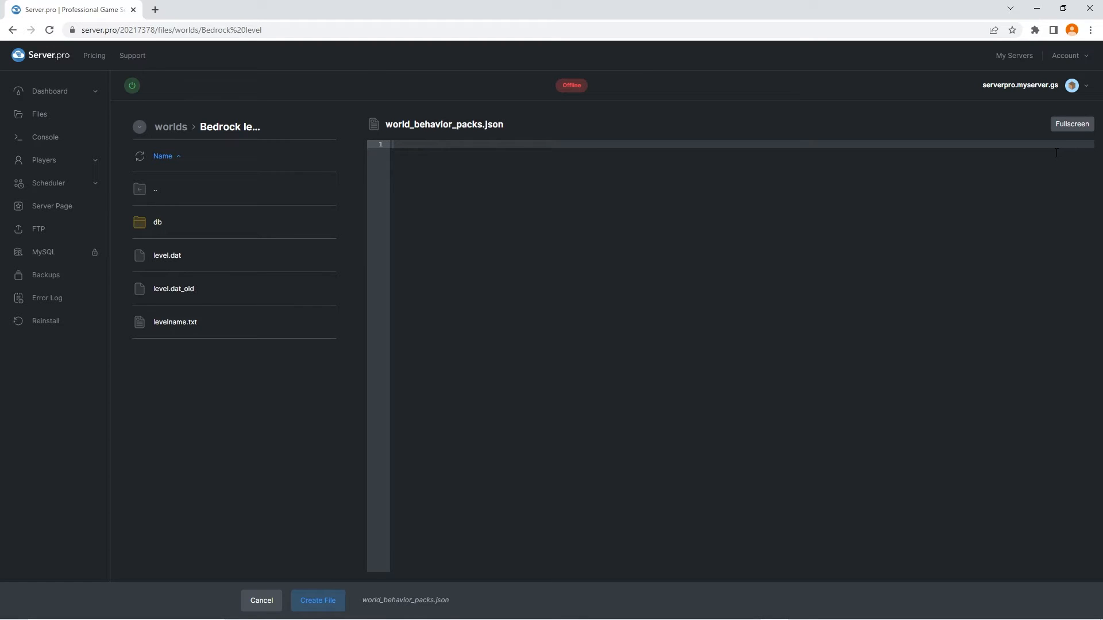
left_click(1072, 125)
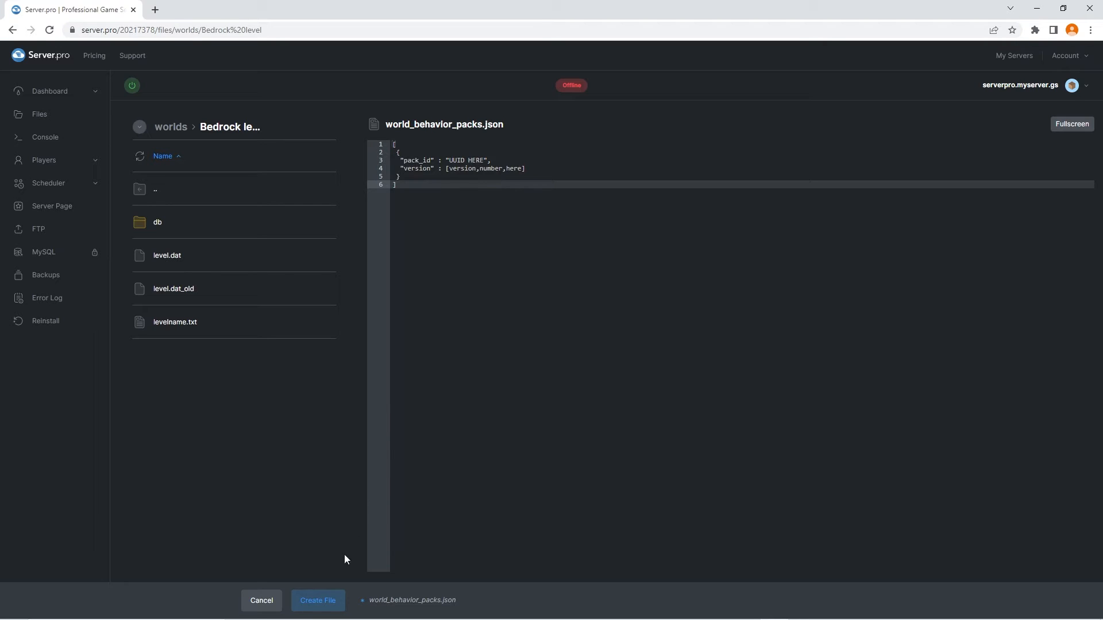
left_click(317, 600)
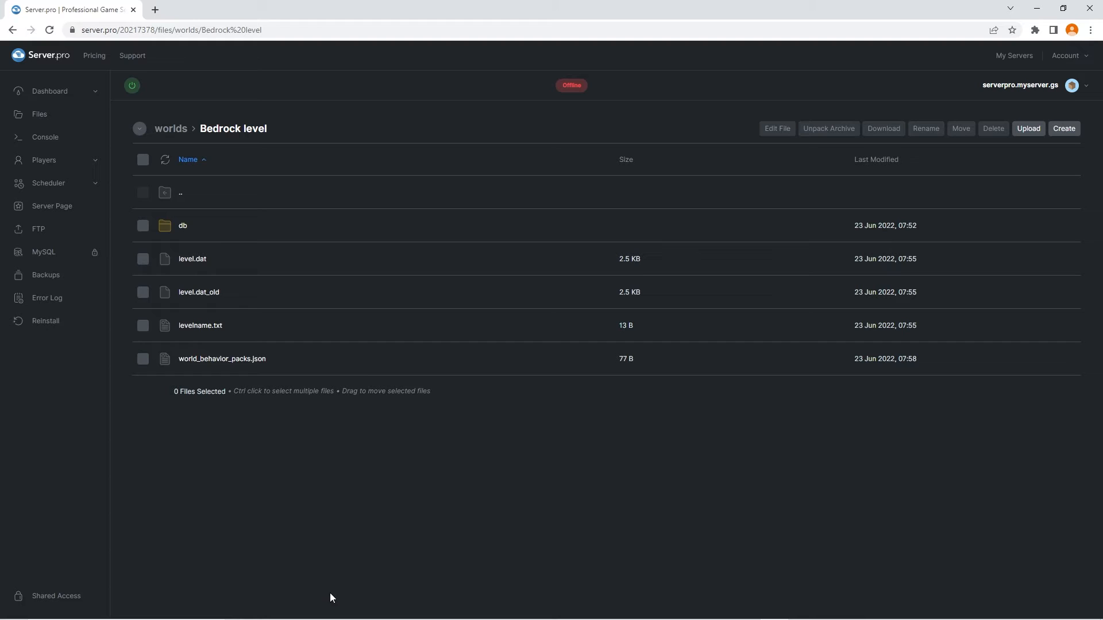
Create world_resource_packs.json in the world folder with the same pack_id and version template
left_click(1064, 127)
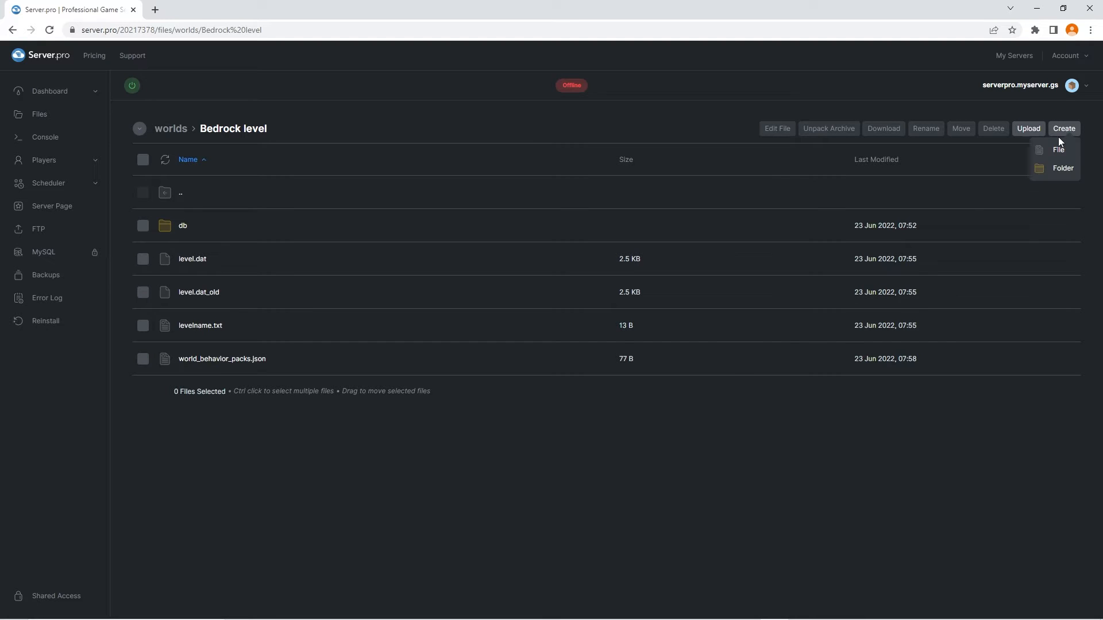
left_click(1058, 149)
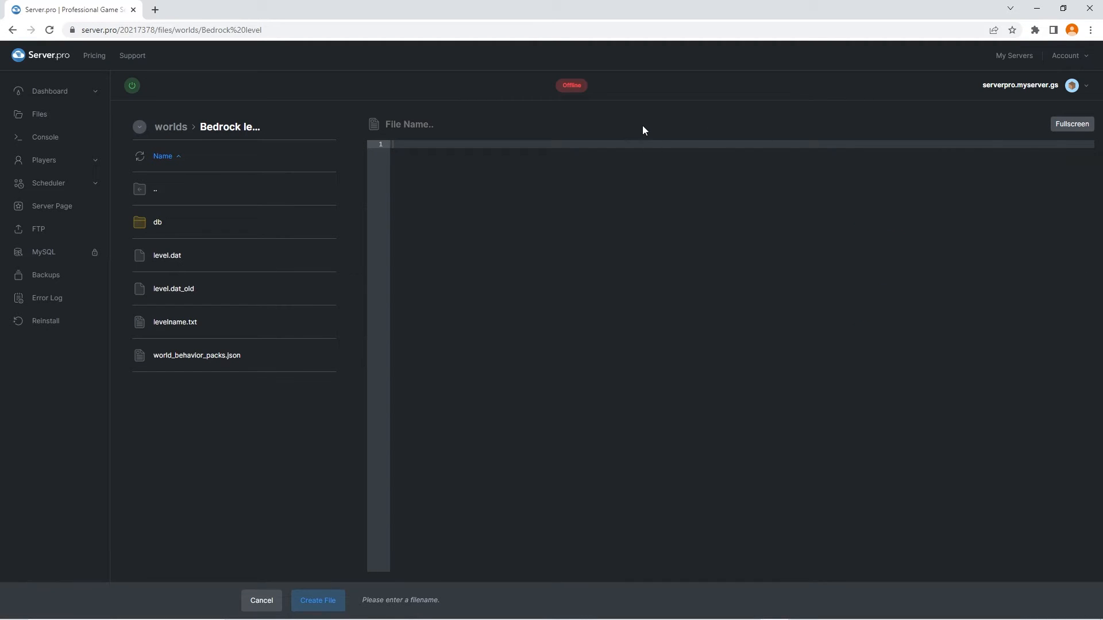
type("world_resource_packs.")
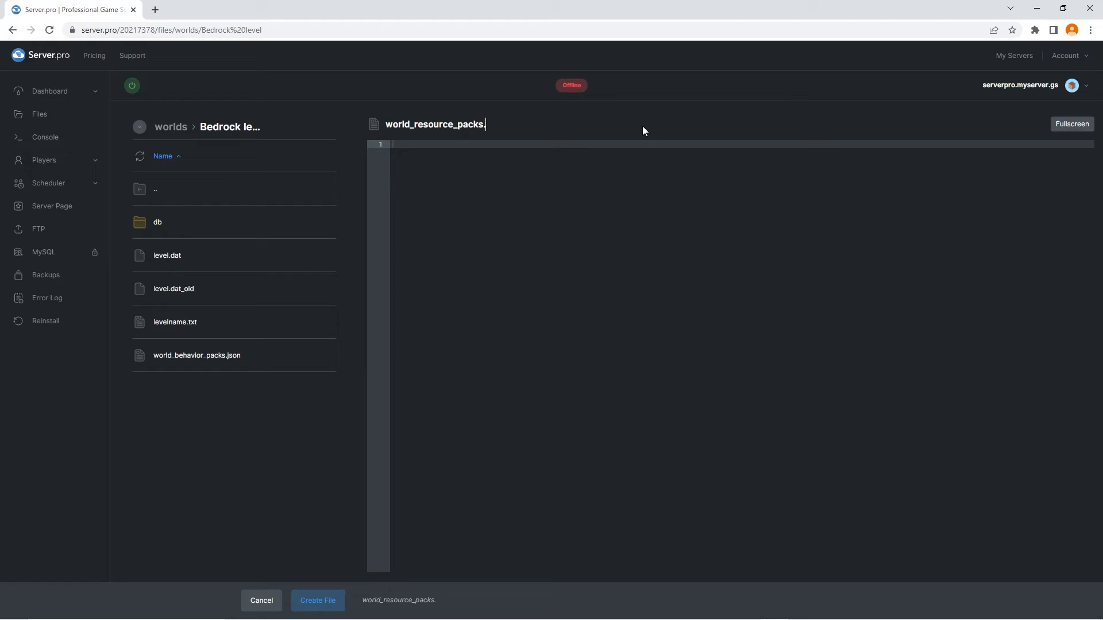
type("json")
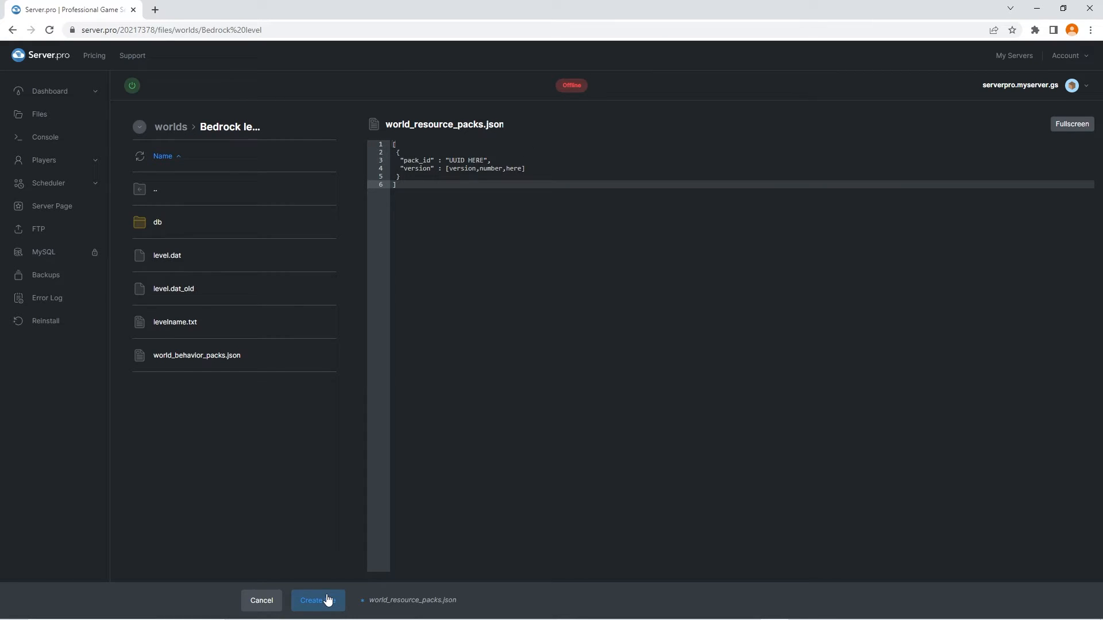
left_click(317, 600)
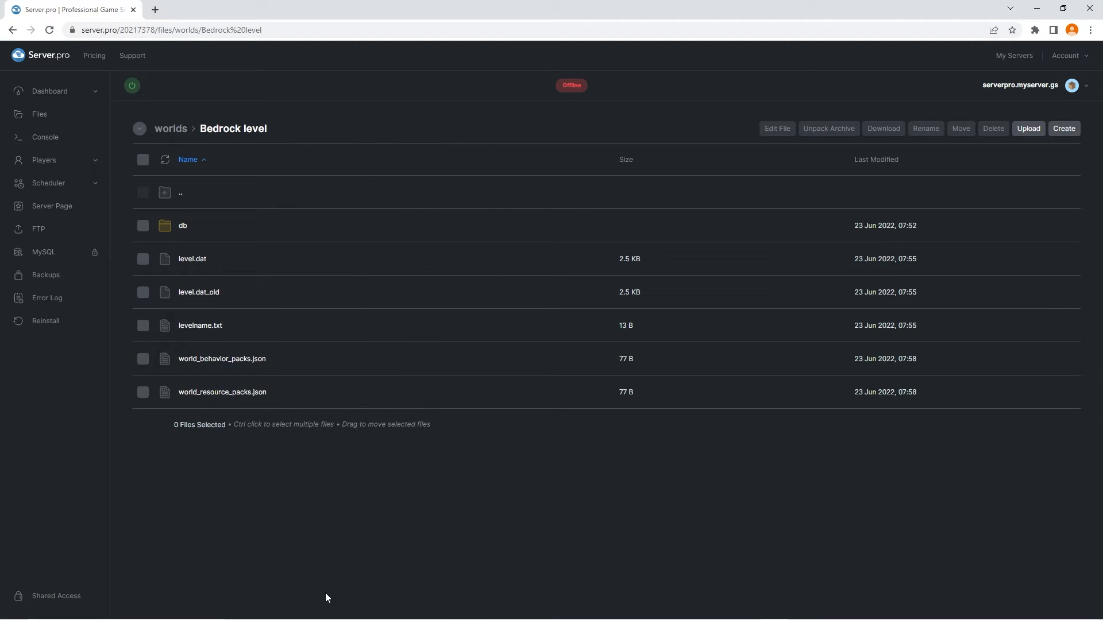
mouse_move(603, 449)
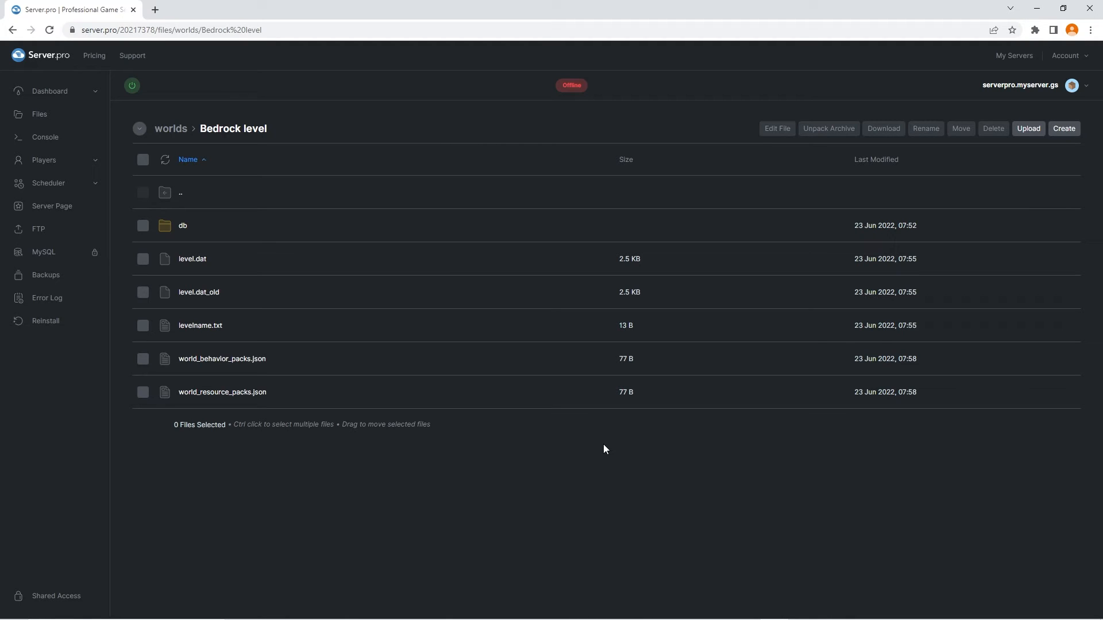
right_click(67, 10)
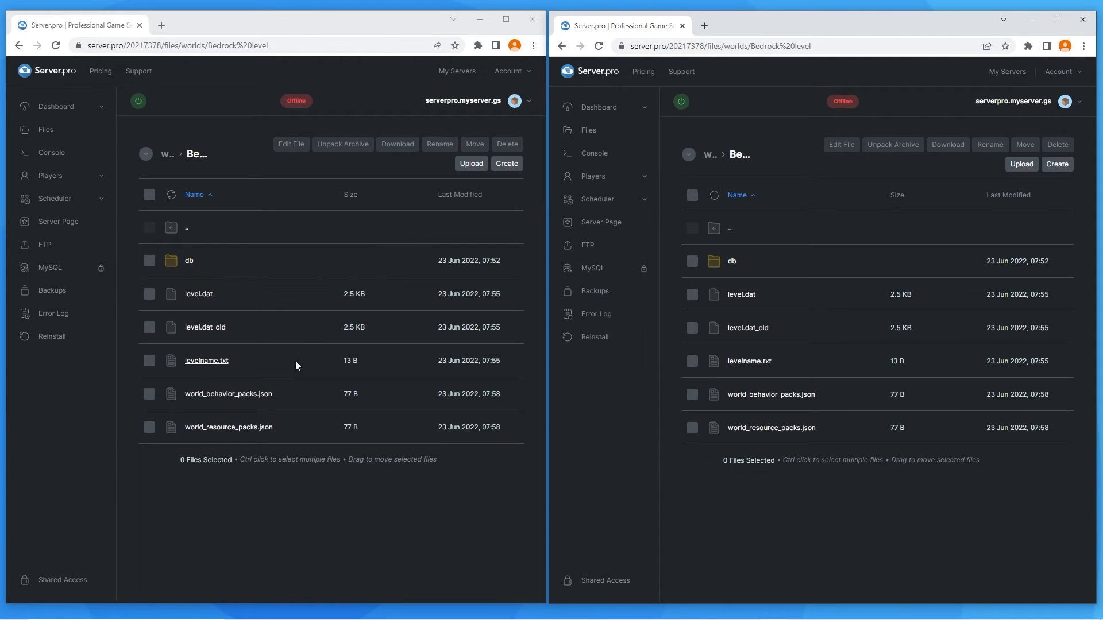
Look up the header UUID in Jet Ski BehaviorPack's manifest.json under behavior_packs
double_click(227, 394)
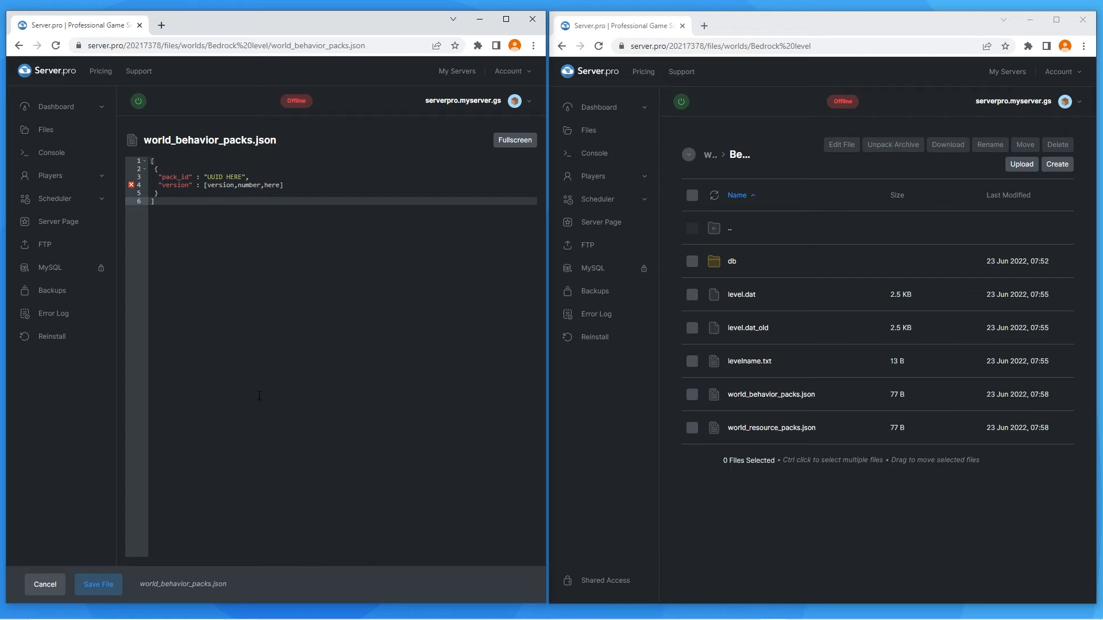
left_click(588, 130)
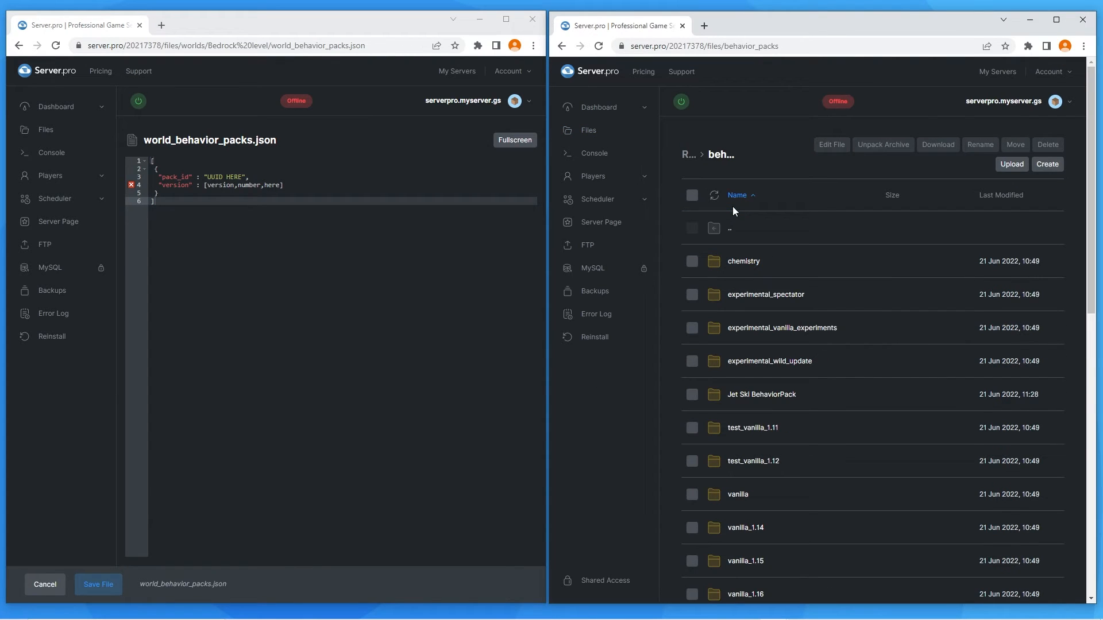
mouse_move(761, 394)
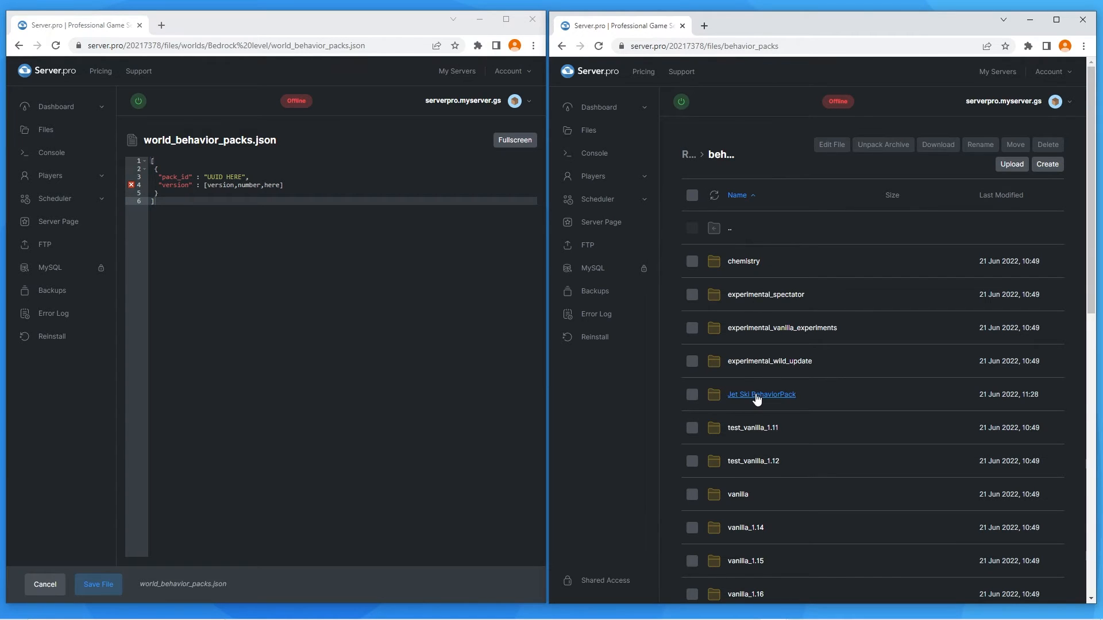
left_click(761, 394)
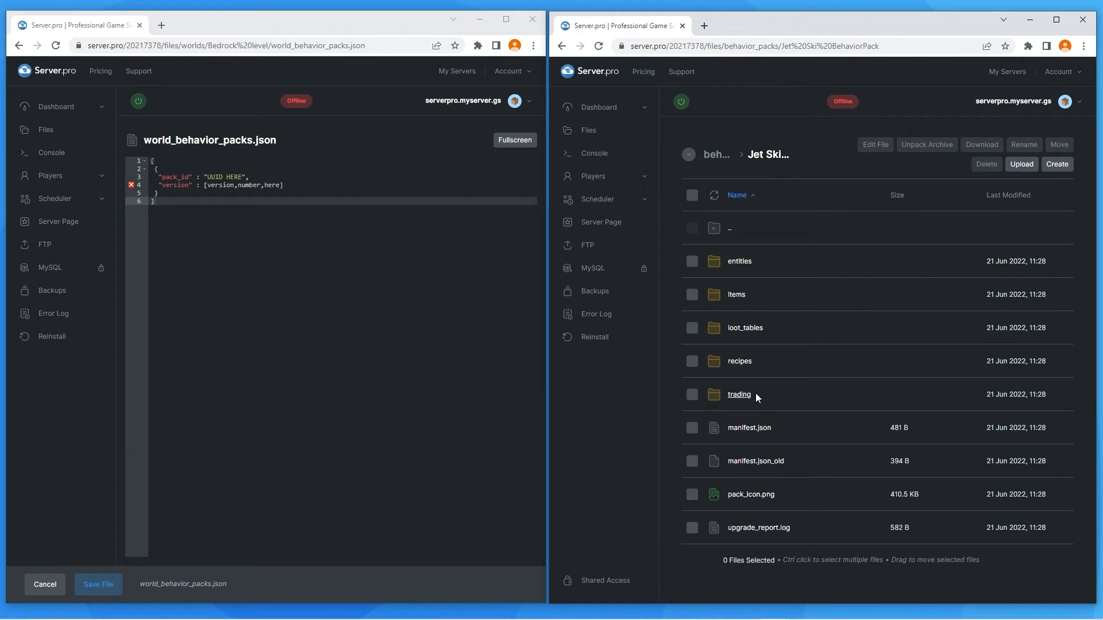
left_click(748, 428)
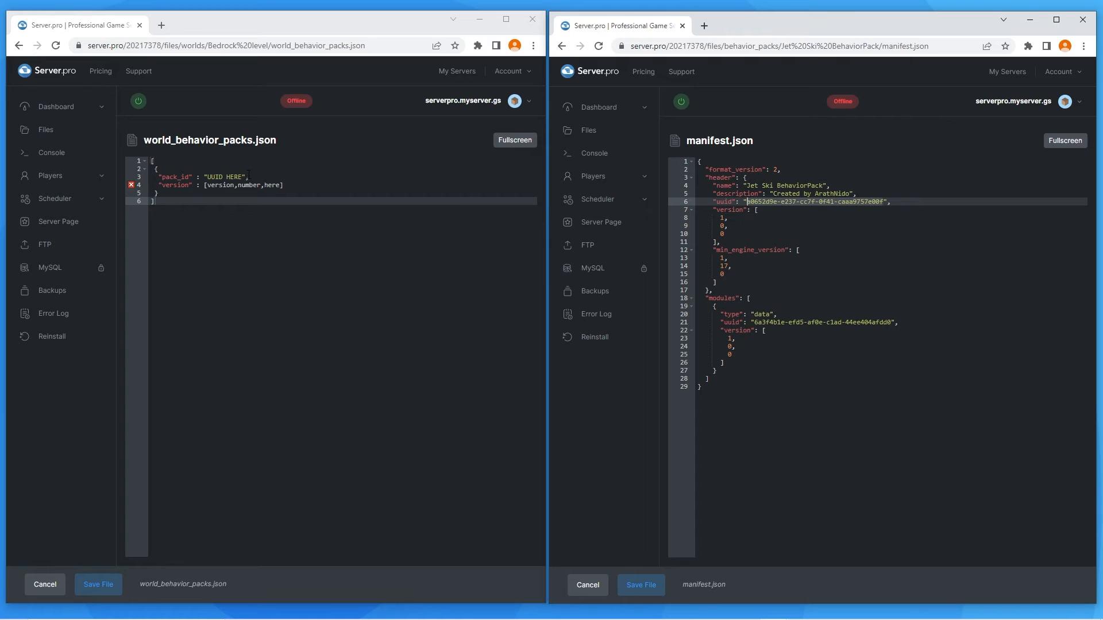
Paste the Jet Ski UUID as pack_id with version 1,0,3 in world_behavior_packs.json
right_click(225, 177)
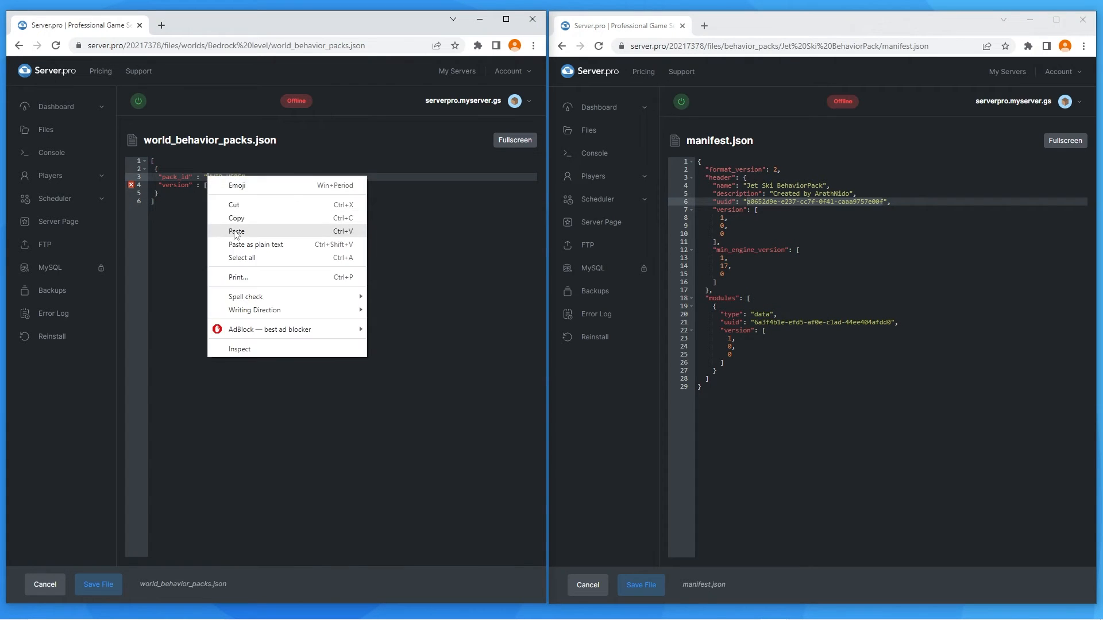
left_click(237, 231)
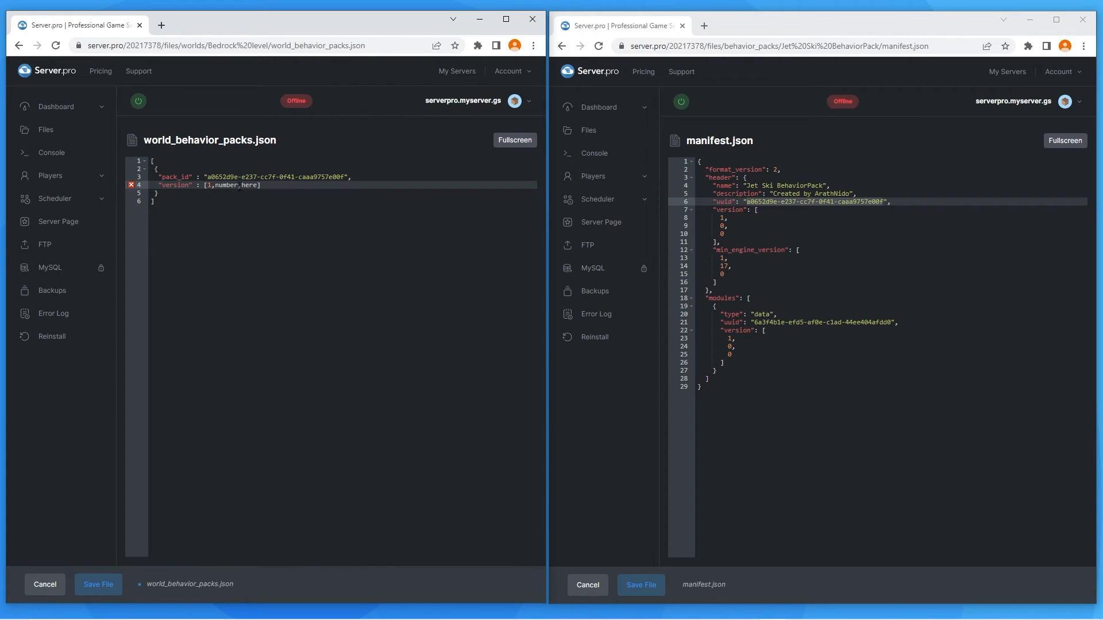
type("0")
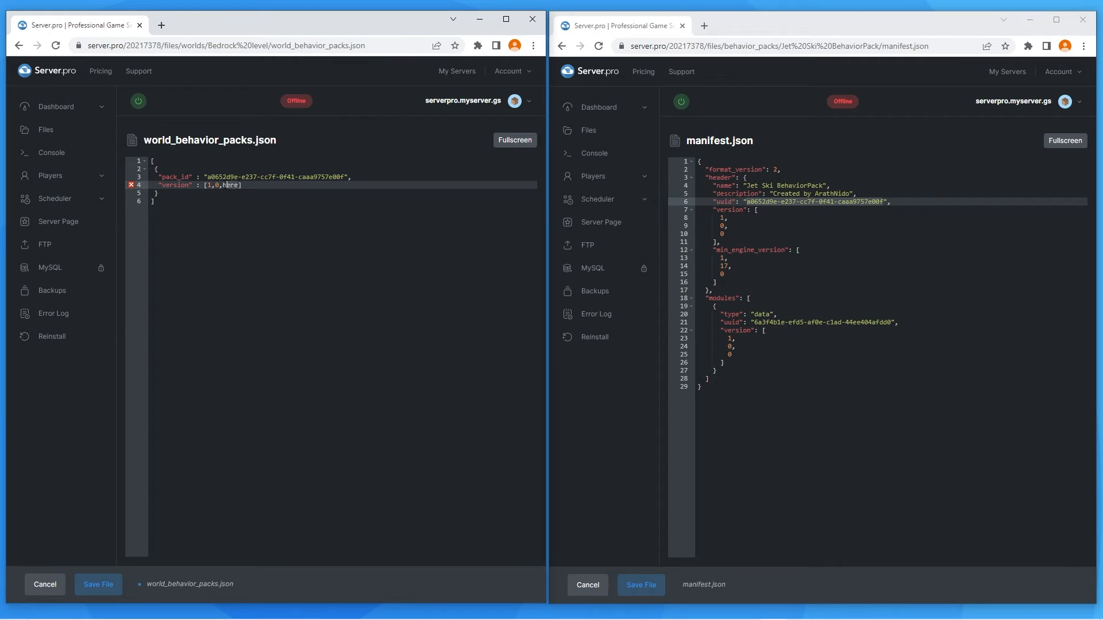
type("3")
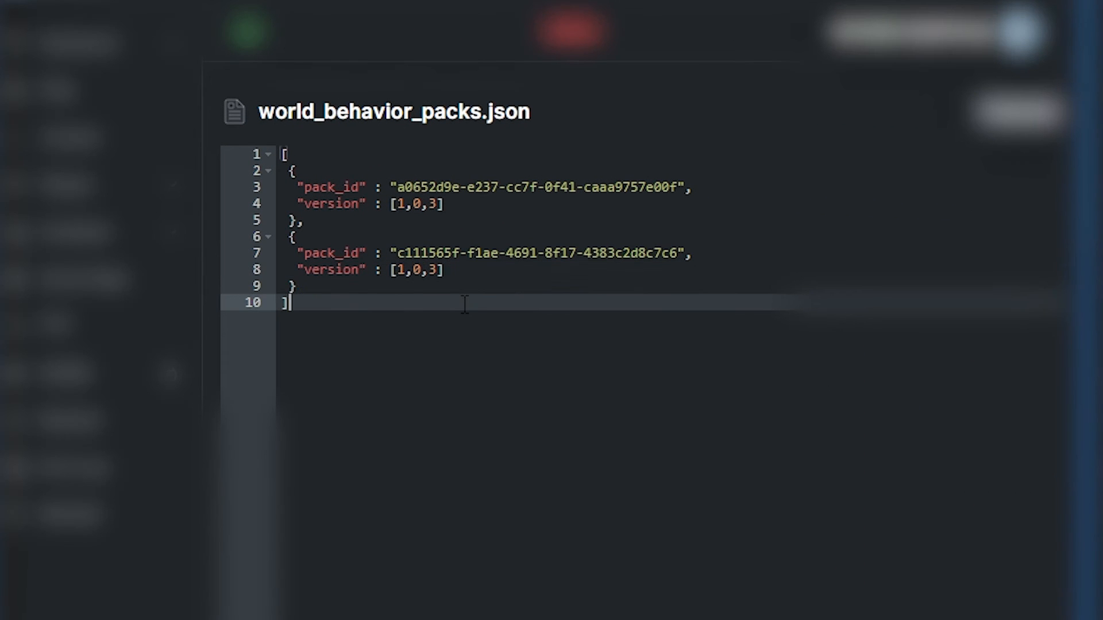
mouse_move(472, 325)
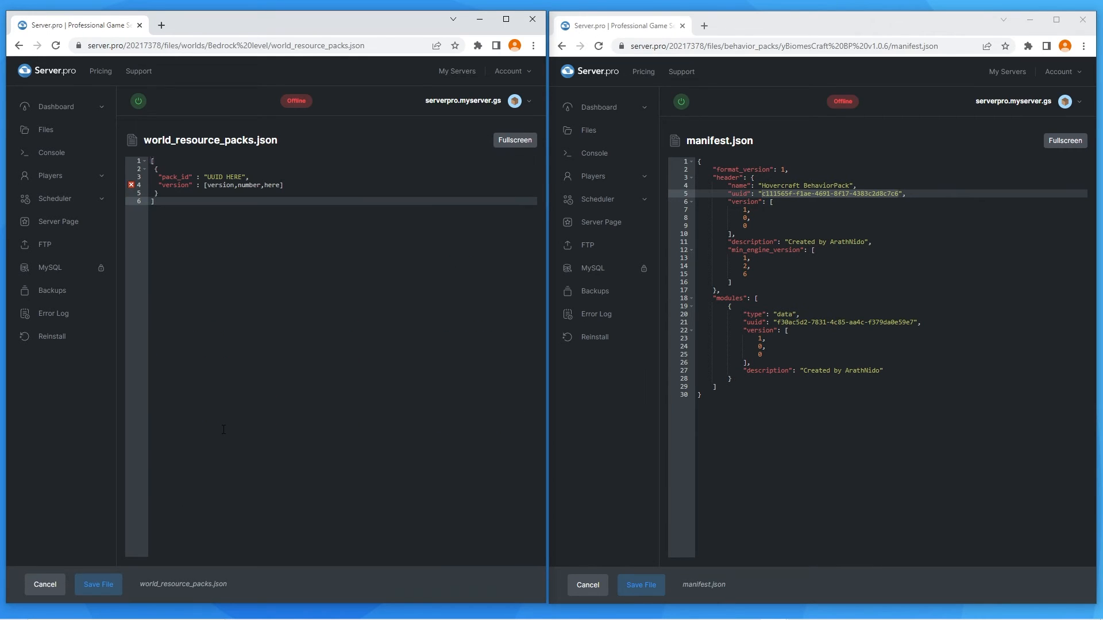
mouse_move(636, 142)
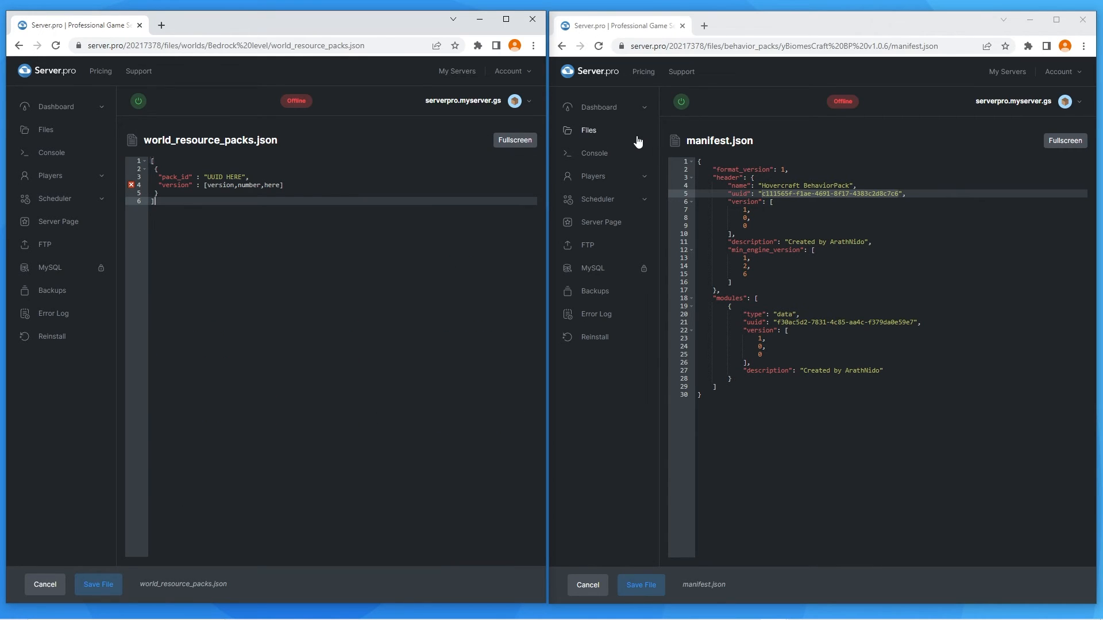
Enter the Jet Ski texture pack UUID 8fbf92e5-b7c3-48c0-0920-0e533ff6e8cd at version 1,0,3
left_click(588, 130)
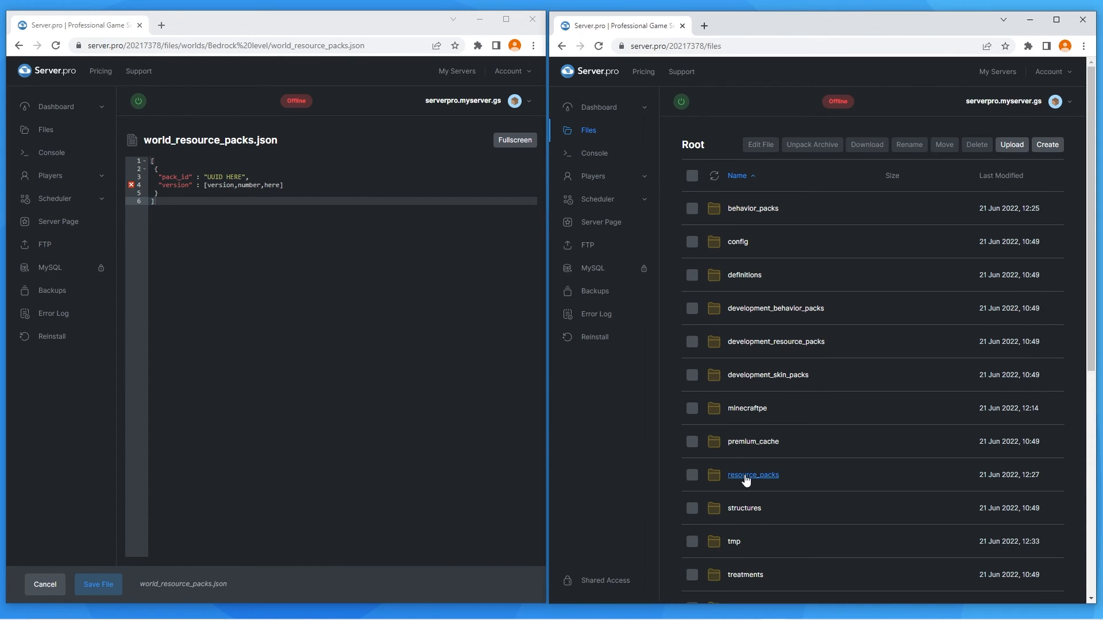
left_click(753, 474)
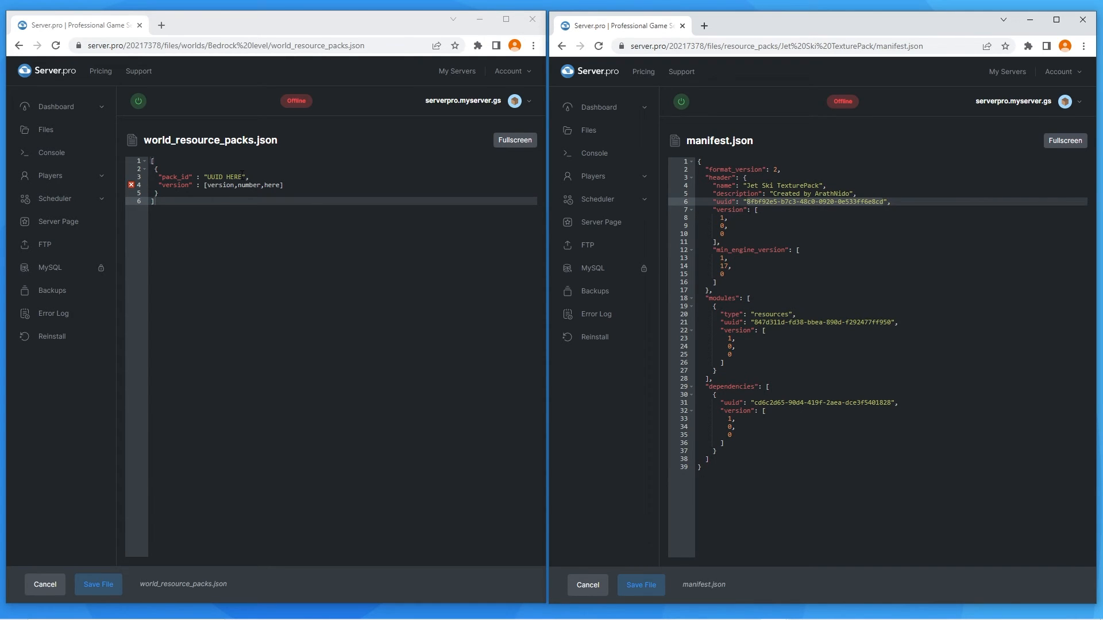
type("8fbf92e5-b7c3-48c0-0920-0e533ff6e8cd")
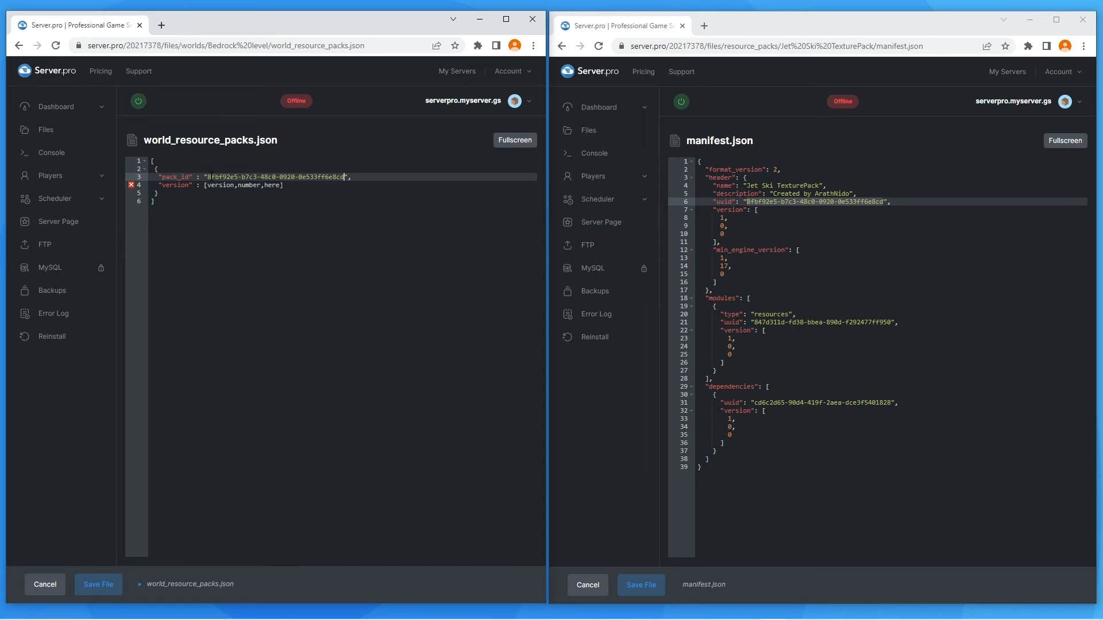
type("1")
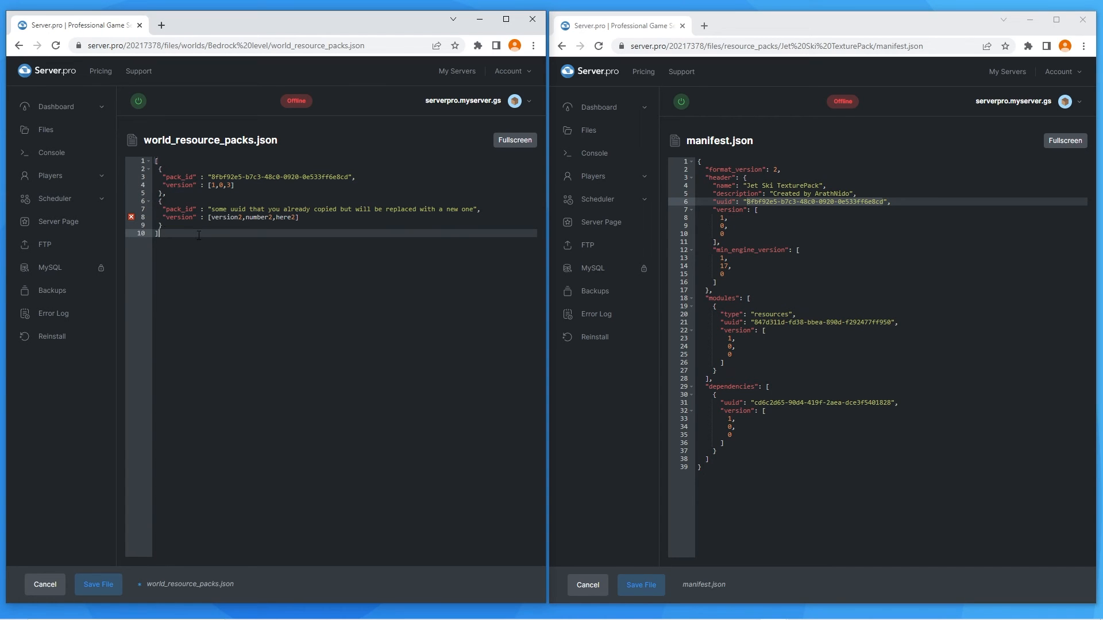
Add the Hovercraft texture pack at version 1,0,0 and save world_resource_packs.json
left_click(587, 584)
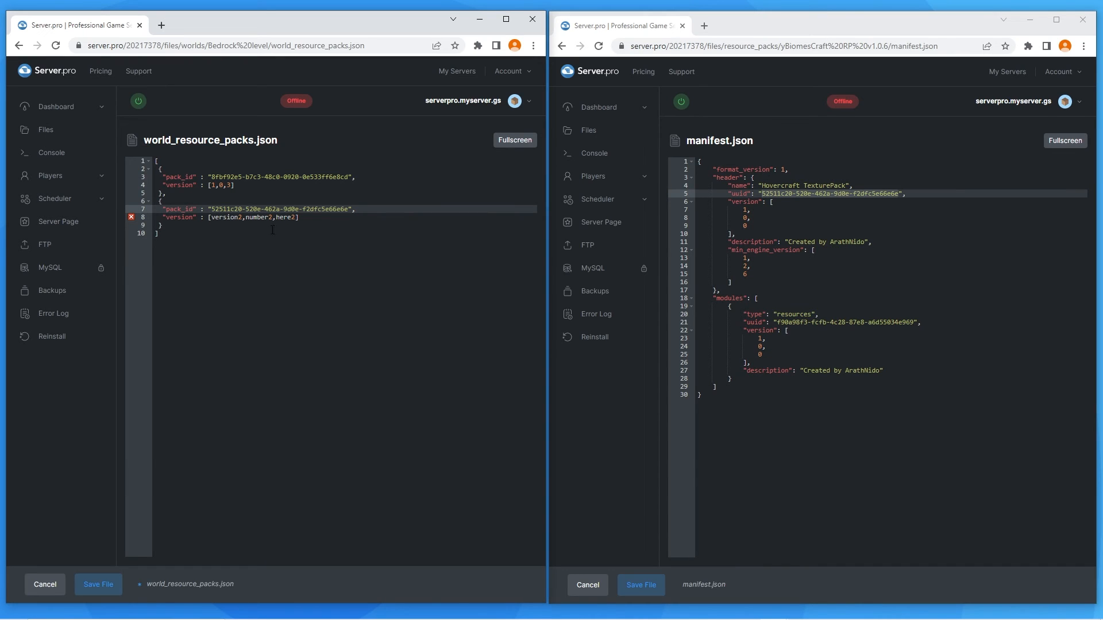
type("1,0,0]")
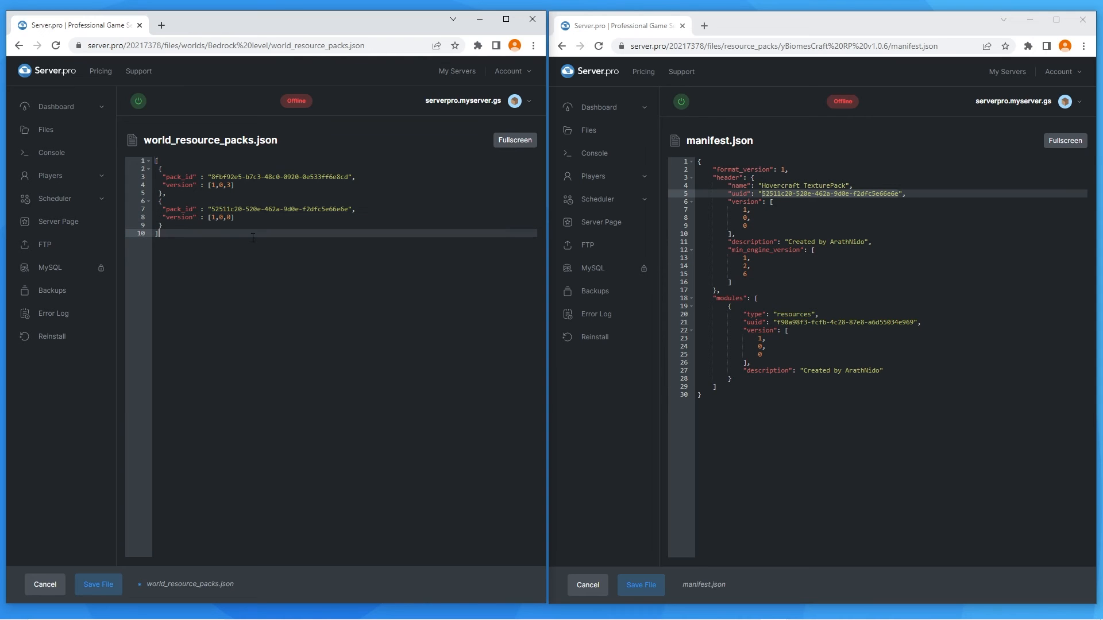
left_click(45, 584)
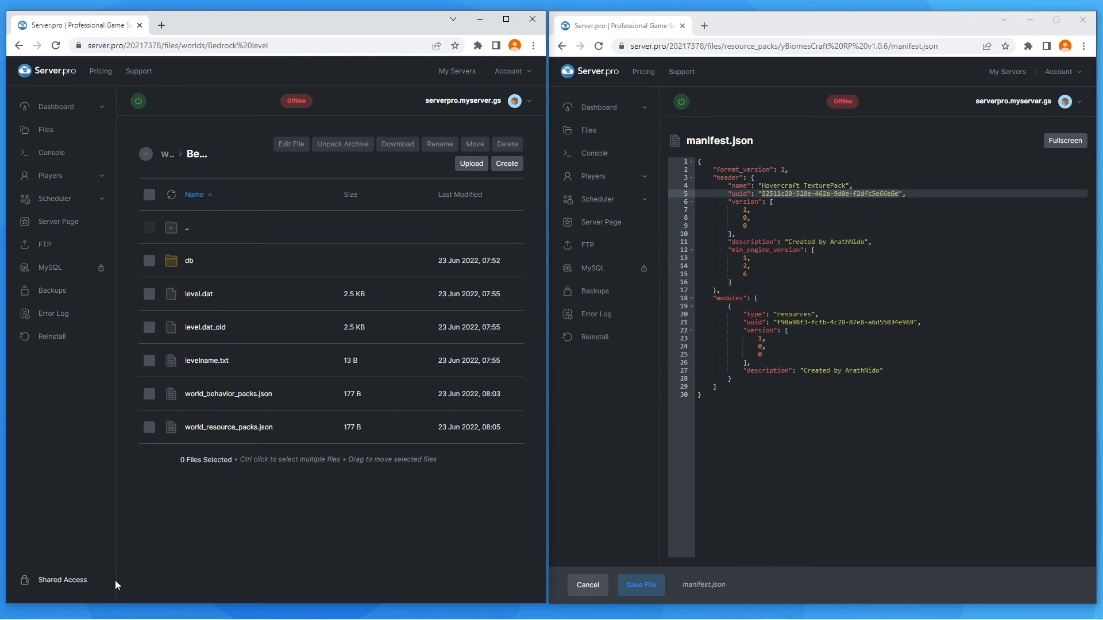
Start the Bedrock server and confirm in the Console that it reports Server started
left_click(138, 101)
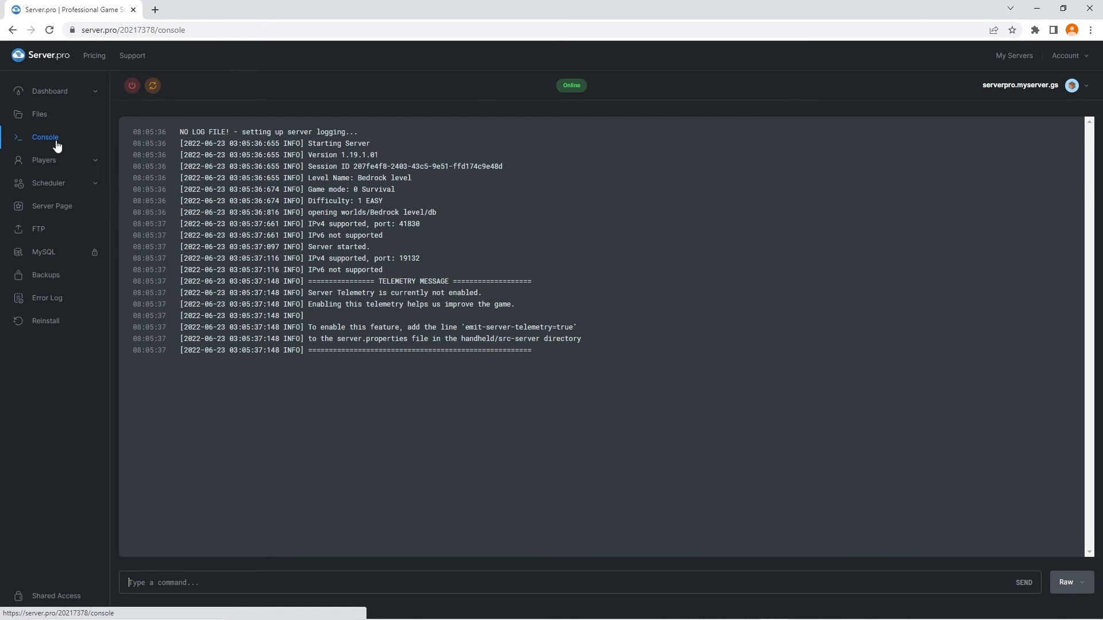
double_click(337, 245)
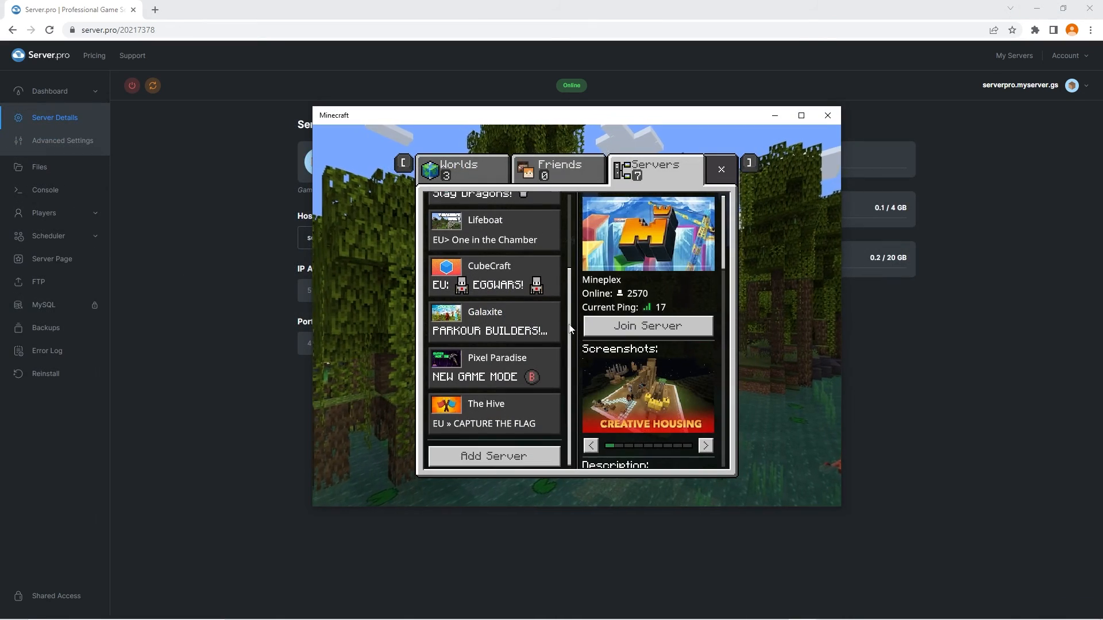
Add external server myserver at serverpro.myserver.gs, port 41830, and join it
left_click(493, 456)
type("41830")
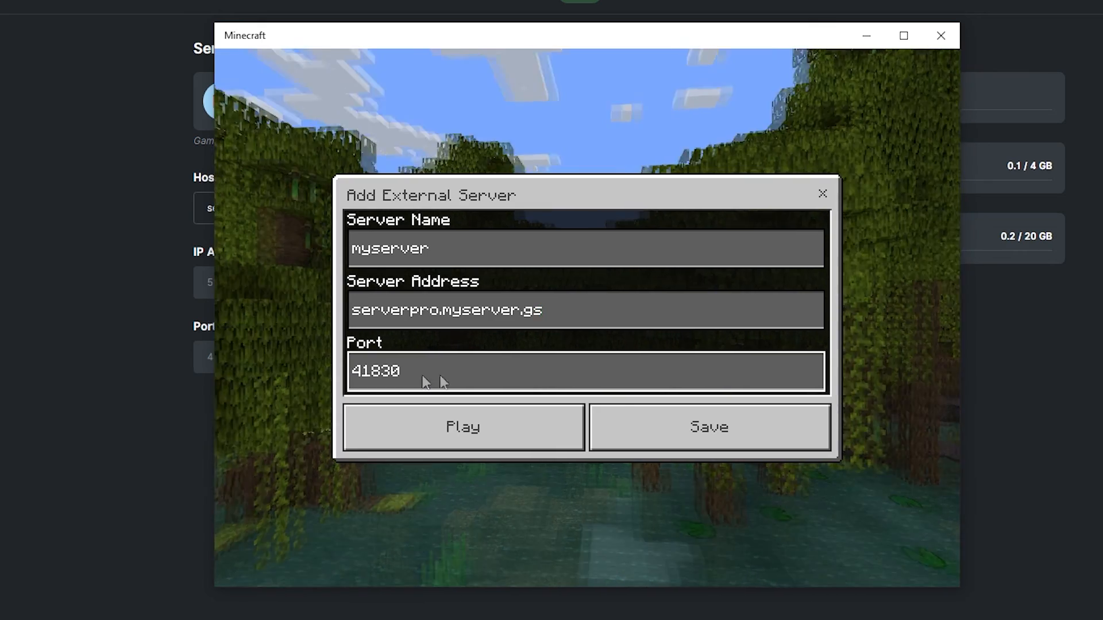
left_click(462, 428)
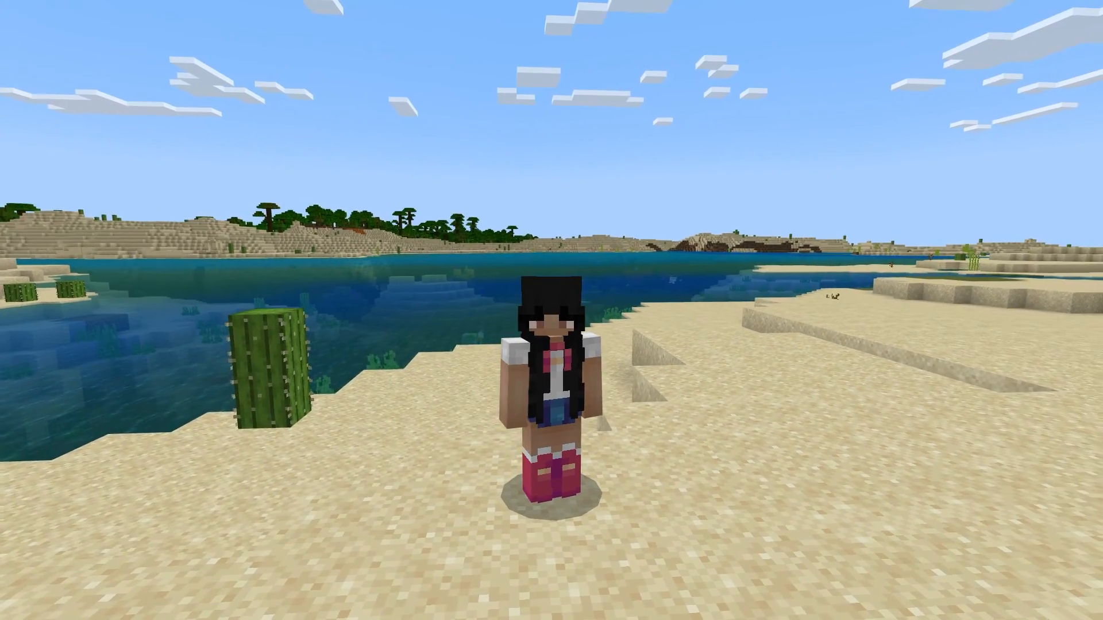
mouse_move(551, 310)
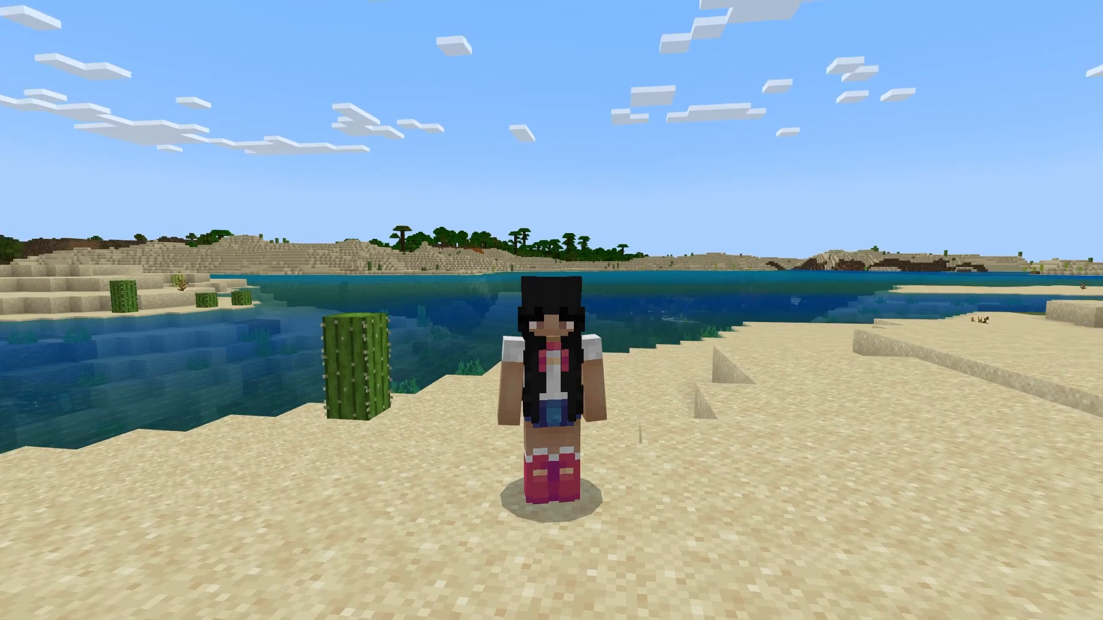